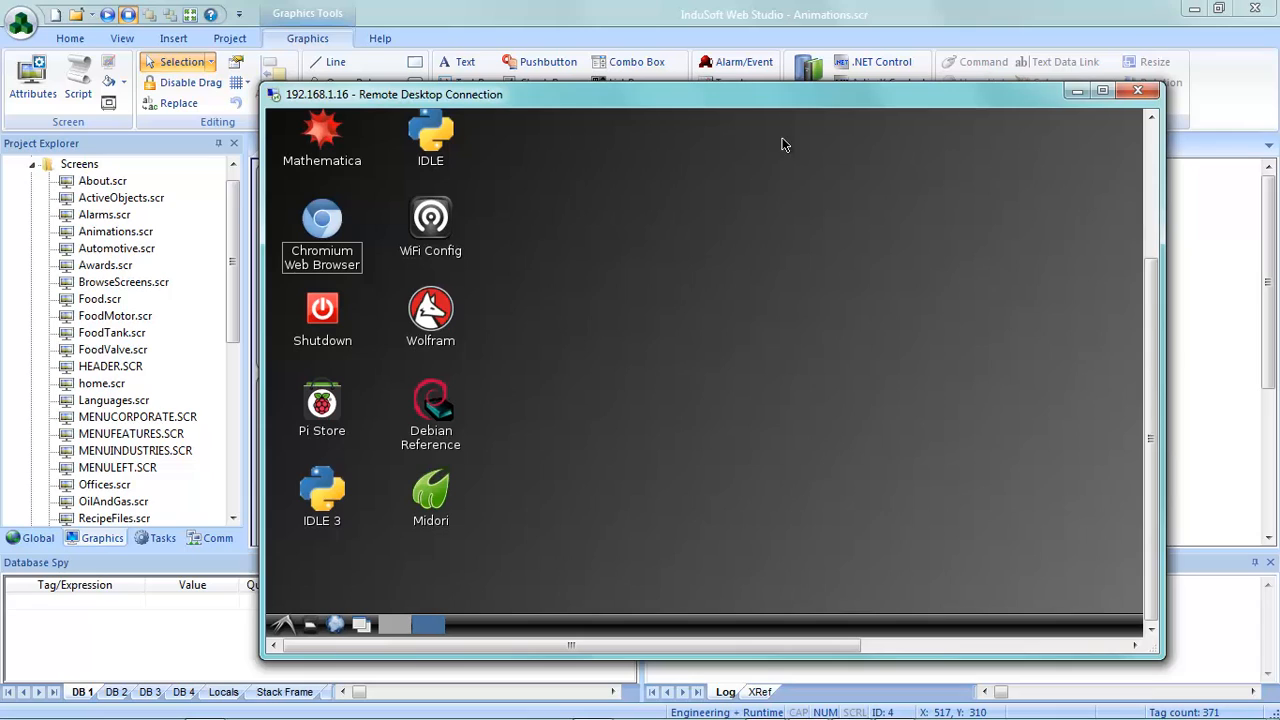
mouse_move(745, 448)
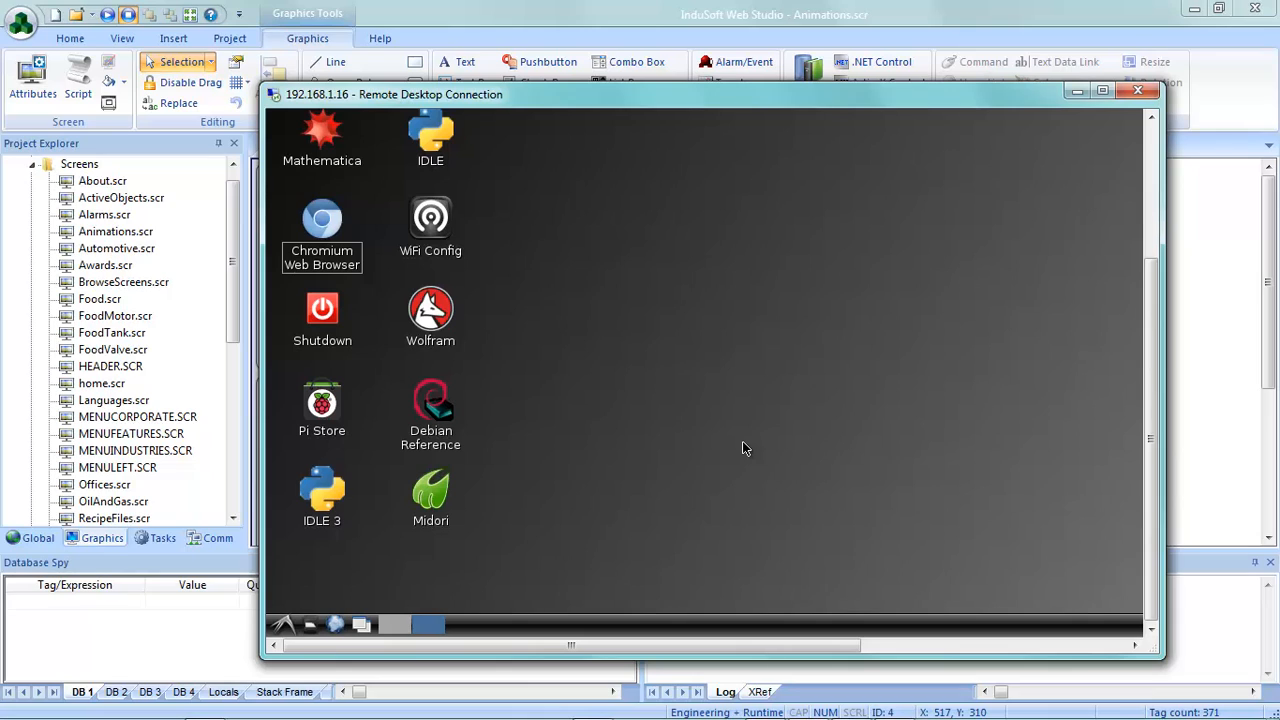
mouse_move(660, 268)
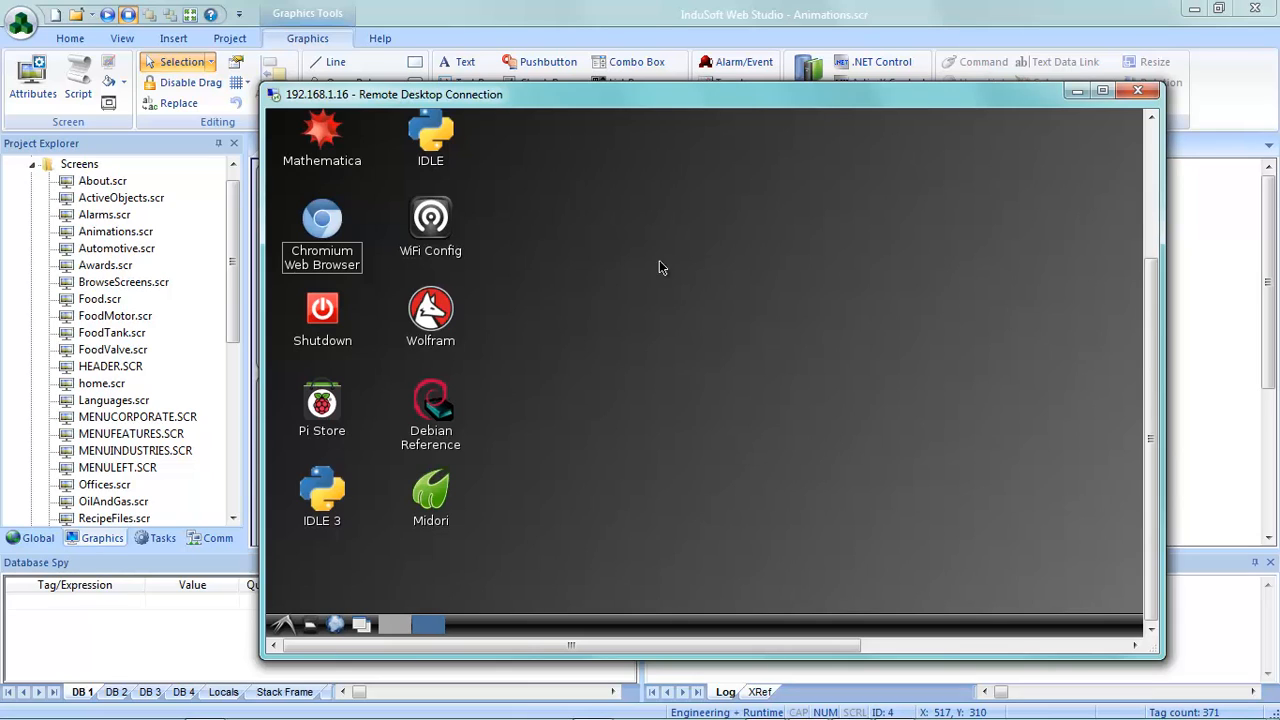
mouse_move(640, 281)
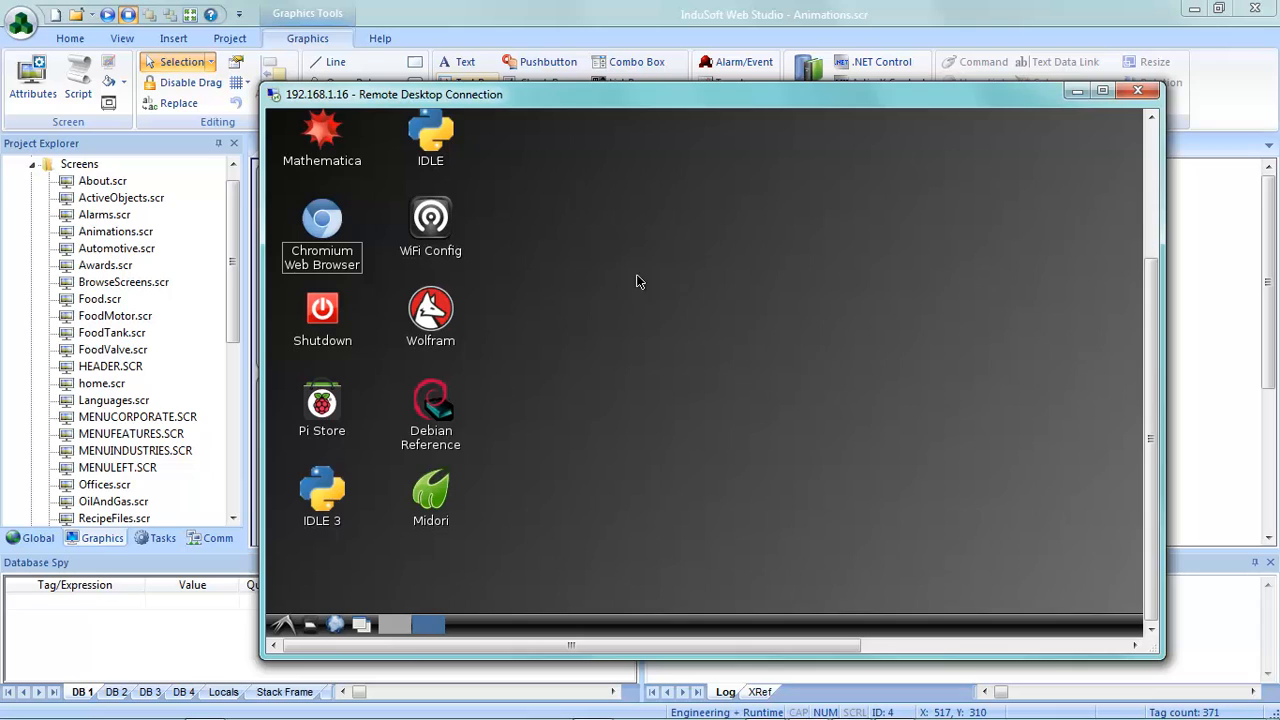
mouse_move(716, 249)
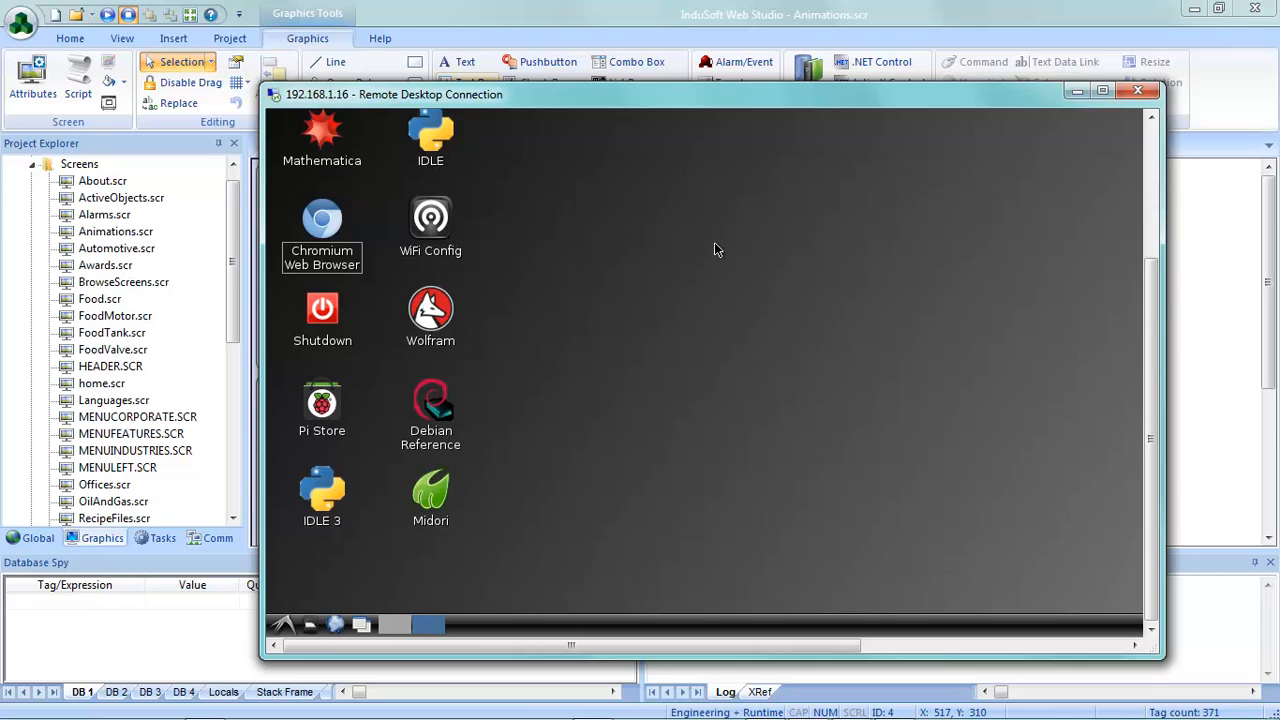
mouse_move(195, 363)
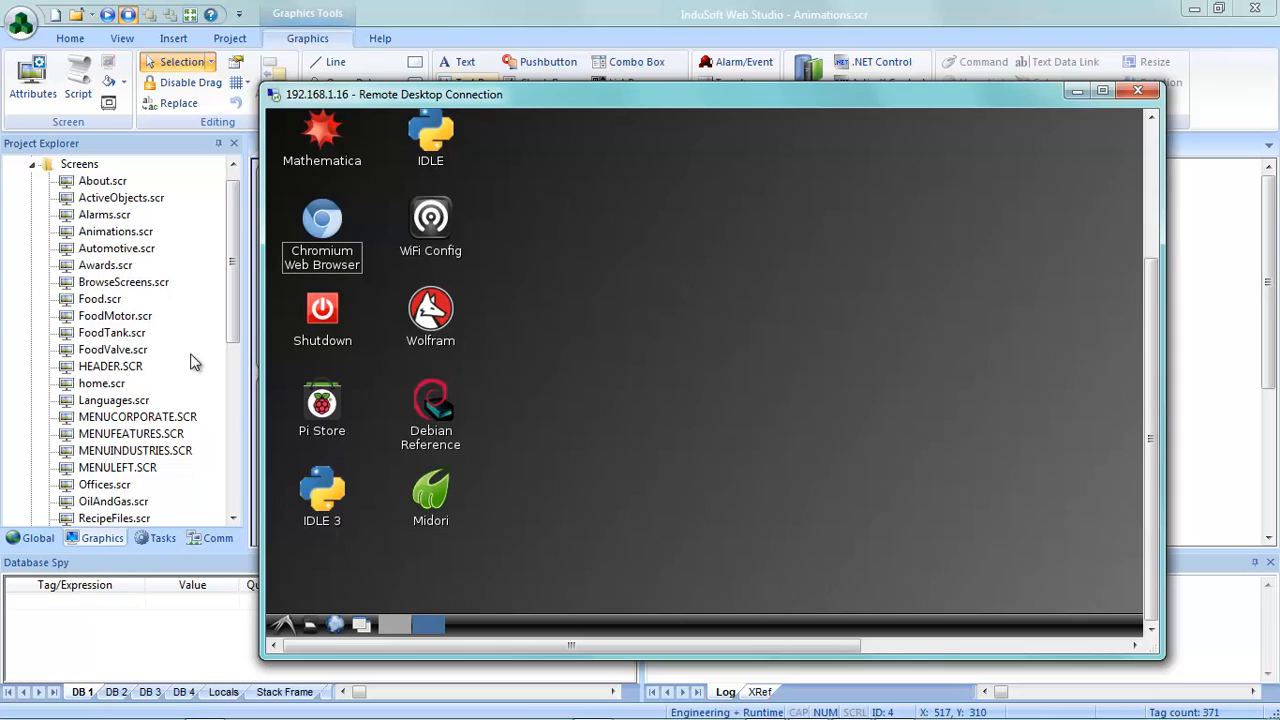
mouse_move(735, 398)
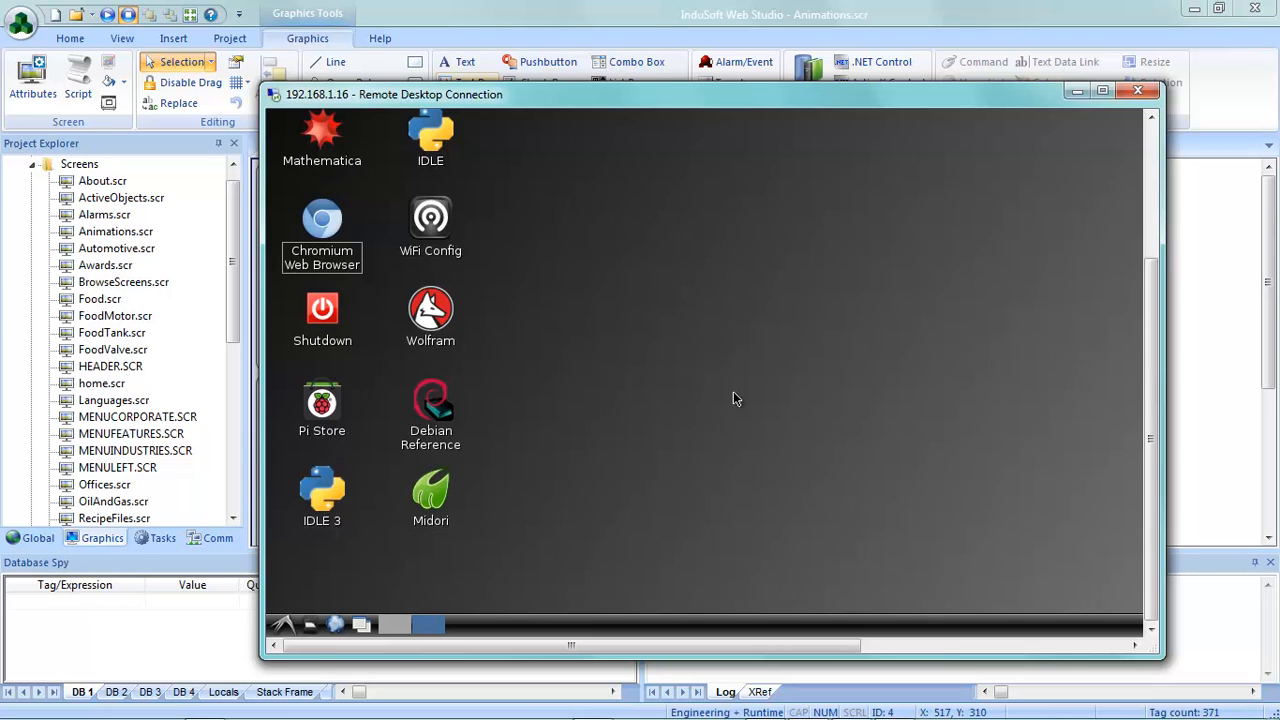
mouse_move(740, 413)
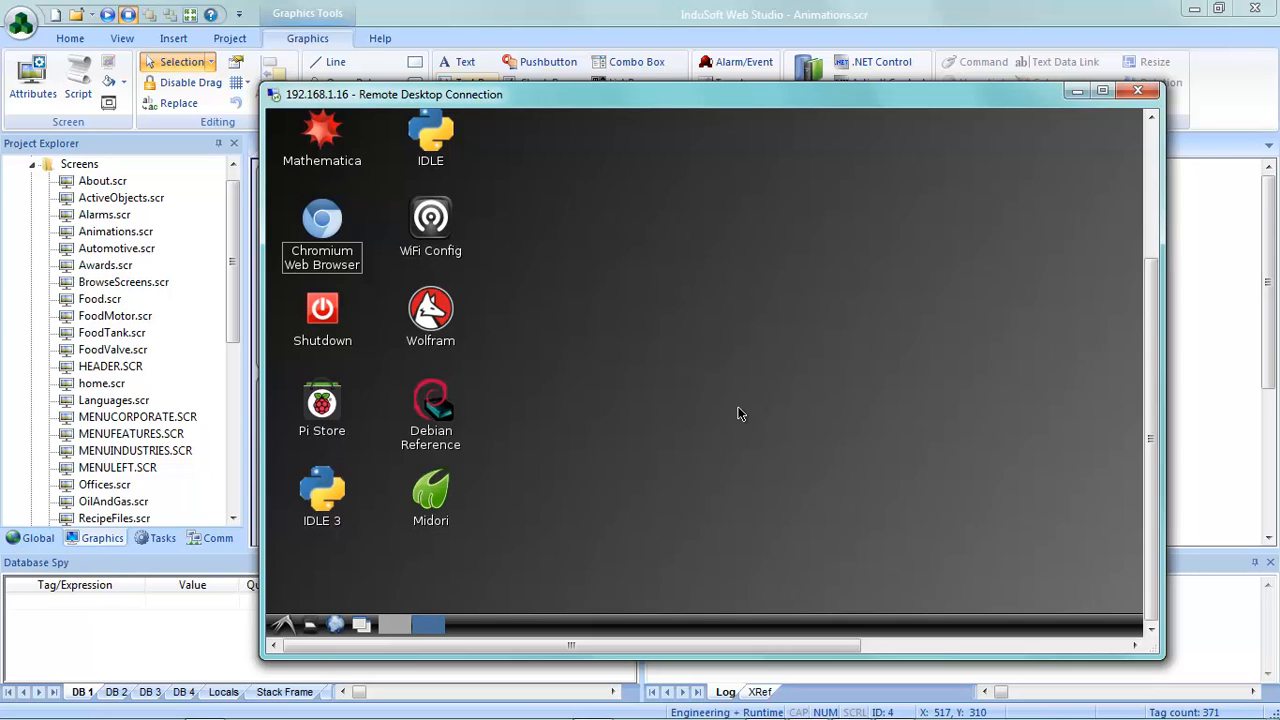
mouse_move(350, 292)
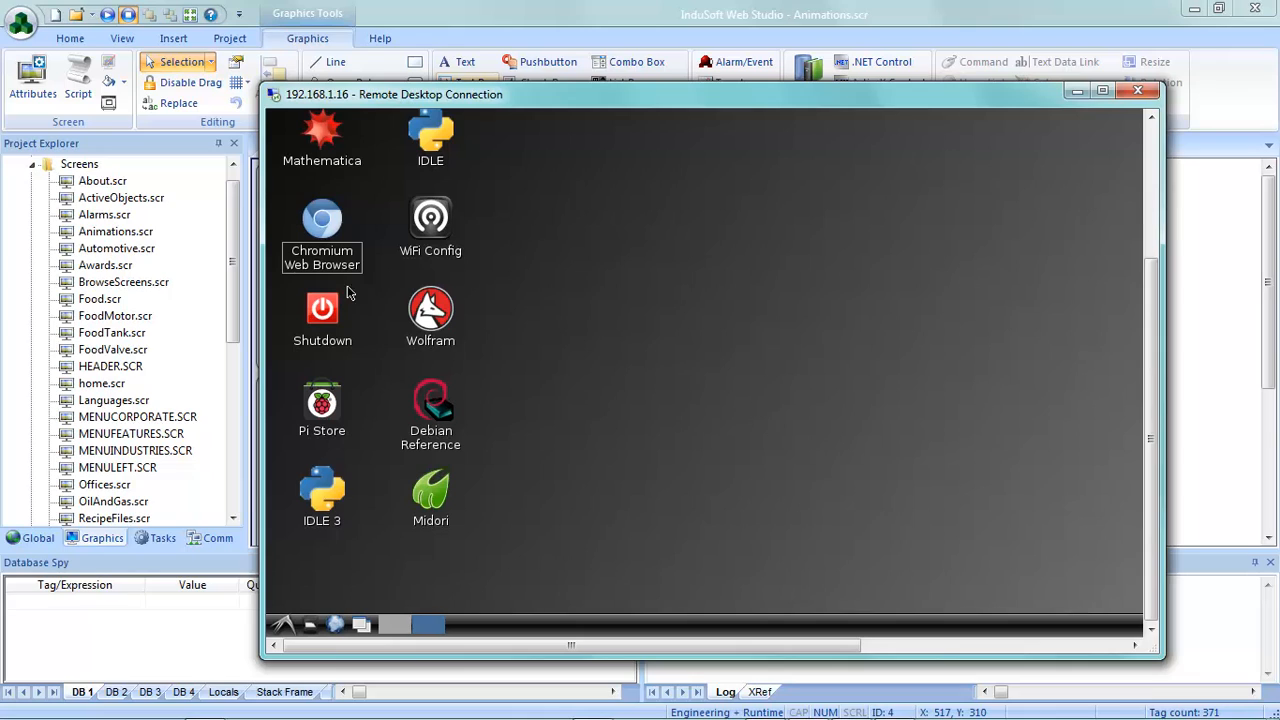
mouse_move(444, 291)
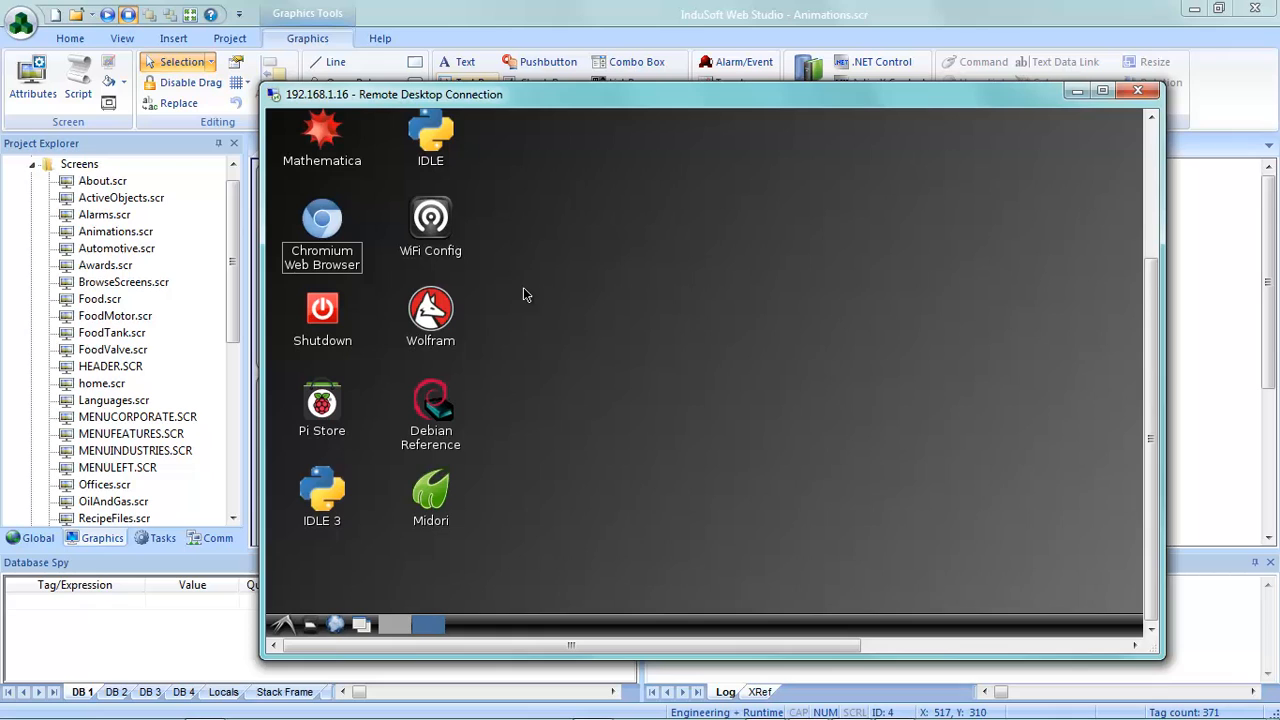
mouse_move(855, 380)
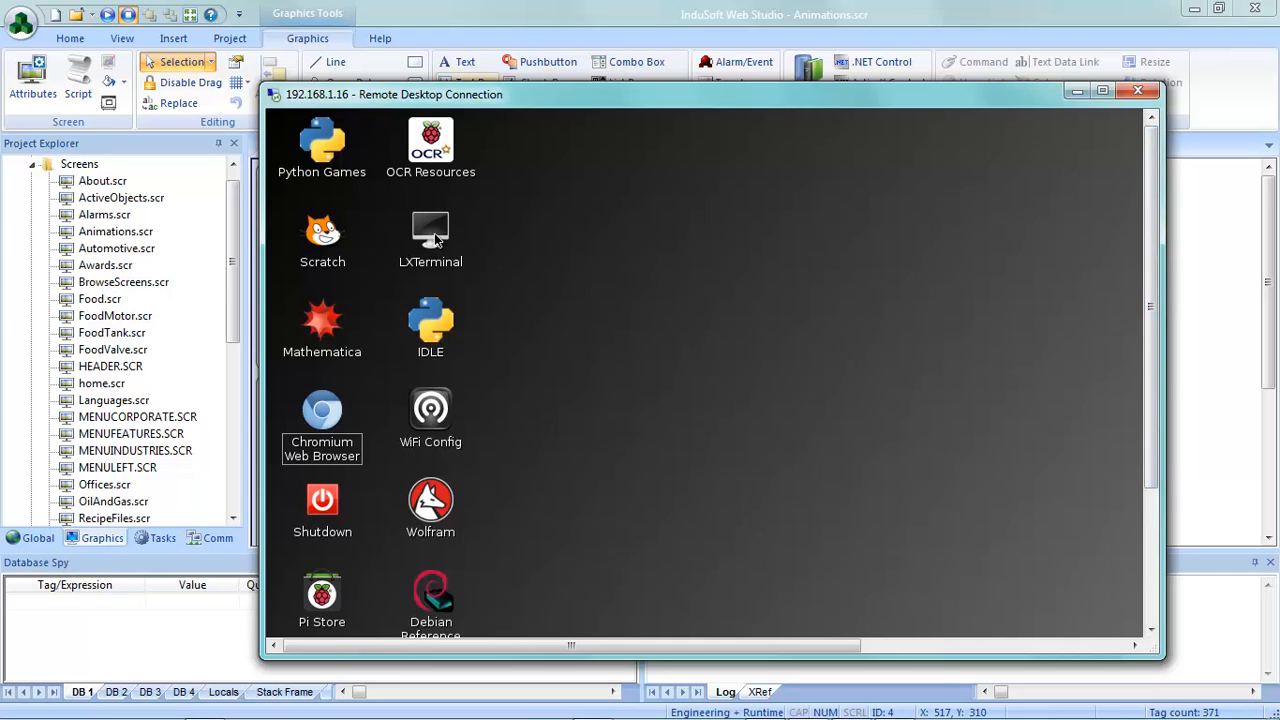
Step: Launch LXTerminal on the Pi and run sudo apt-get install chromium-browser
click(430, 240)
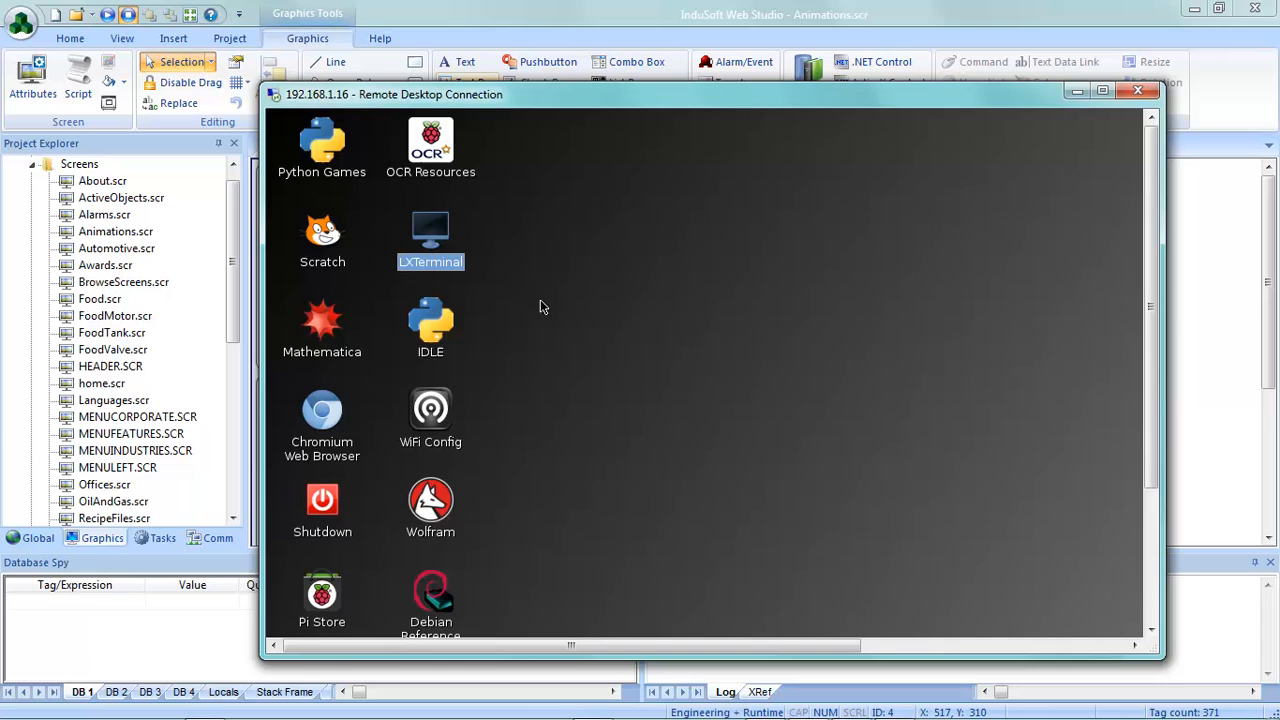
double_click(430, 240)
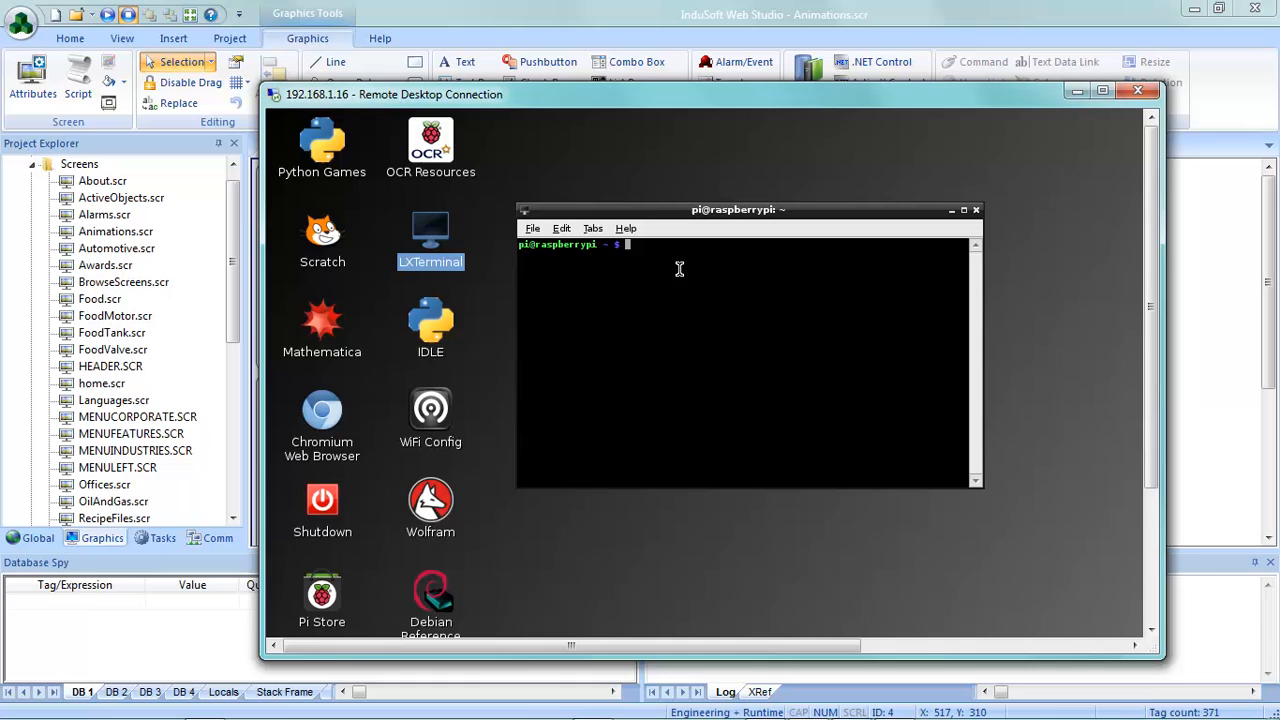
mouse_move(700, 245)
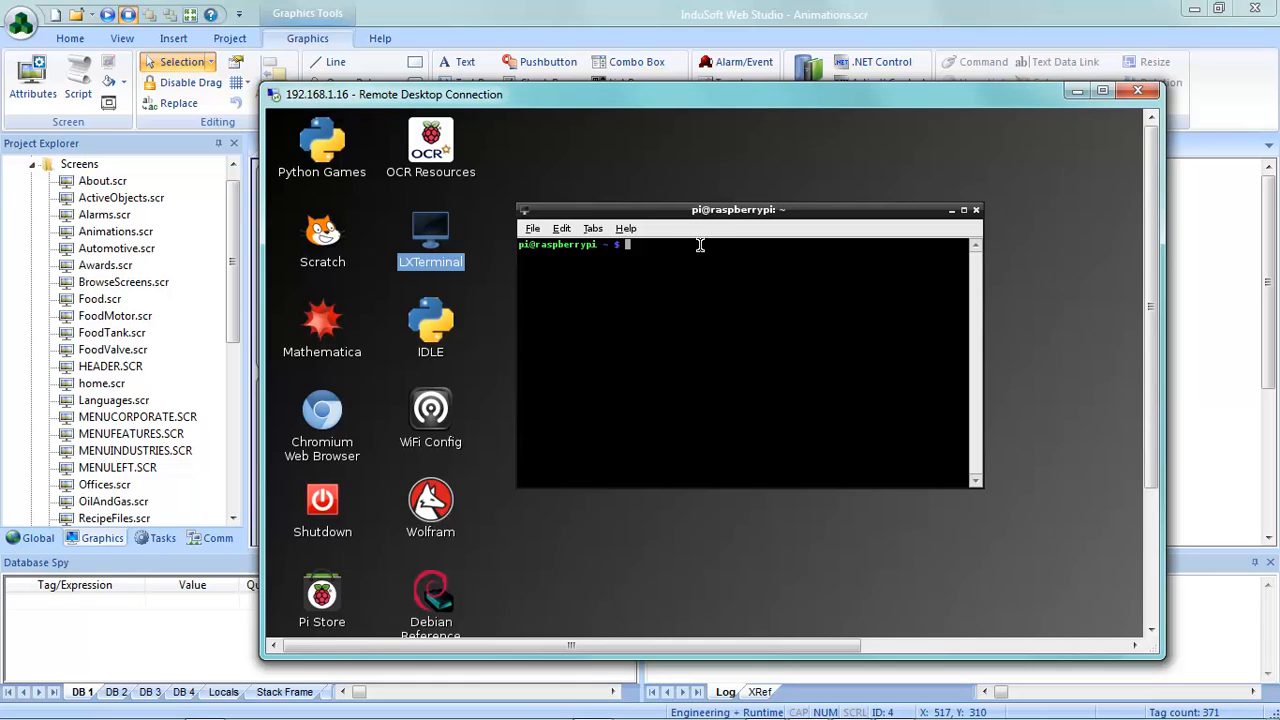
text(sudo apt)
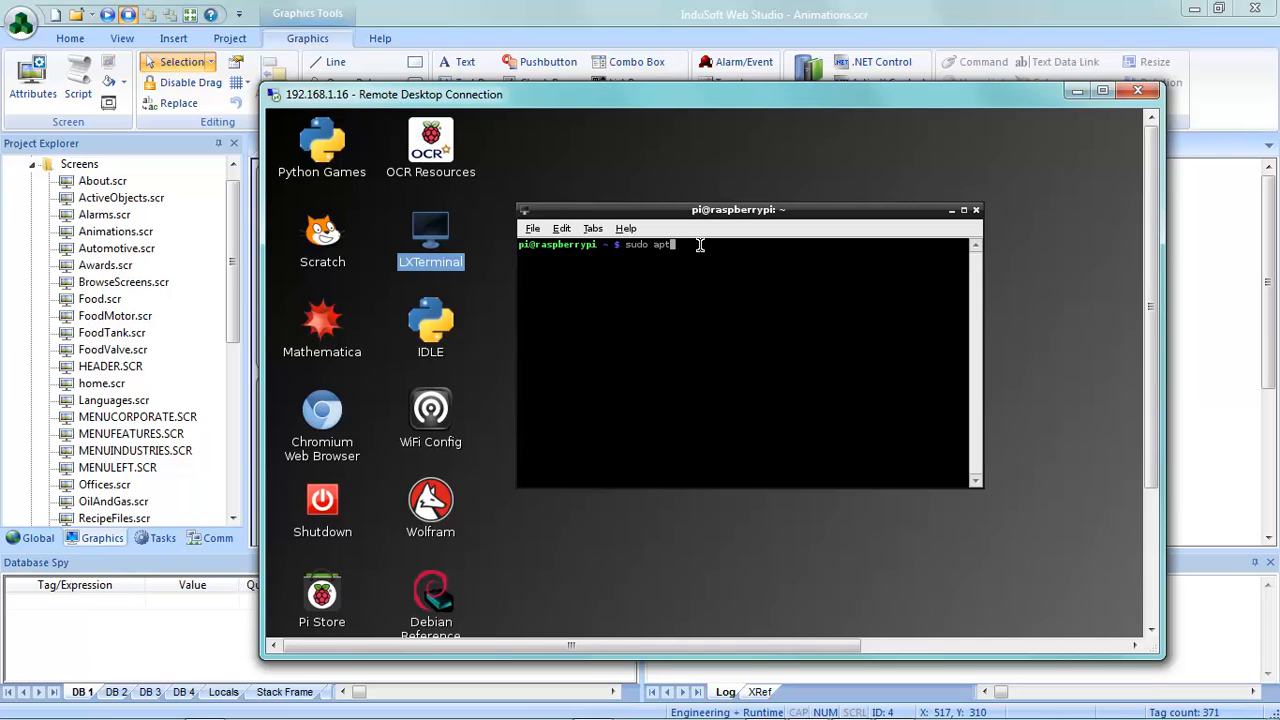
text(-get)
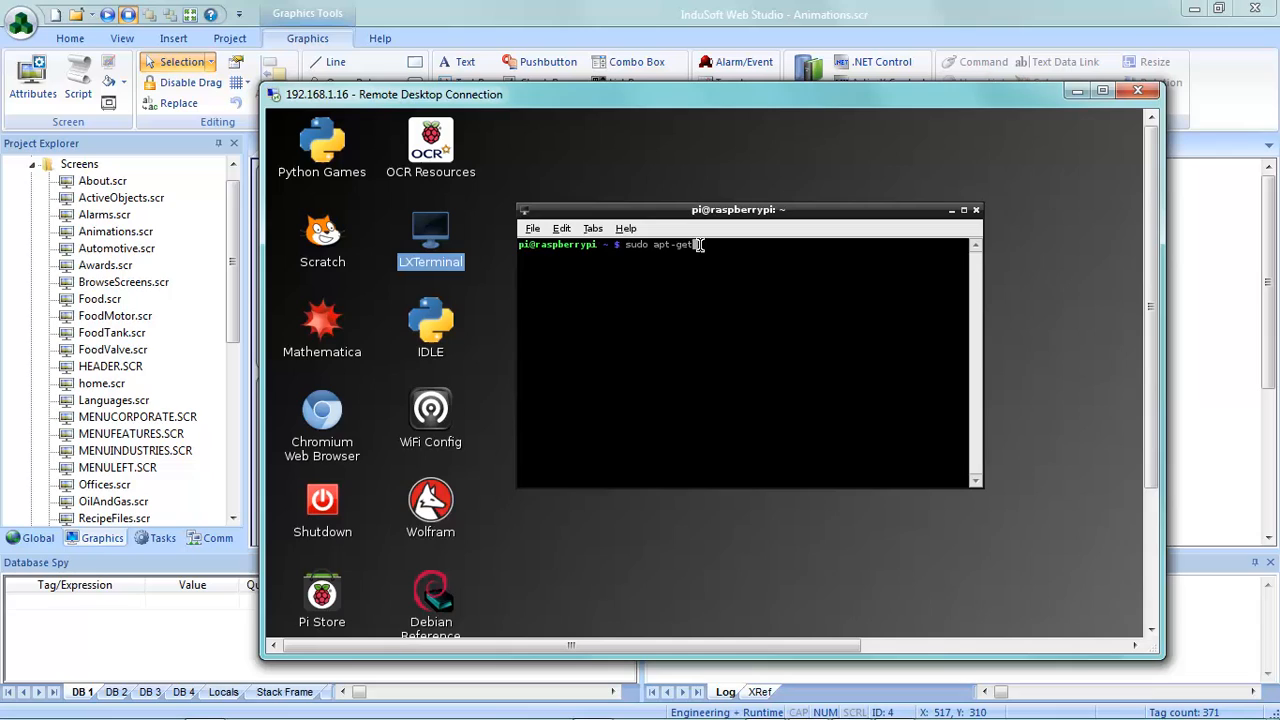
text(install)
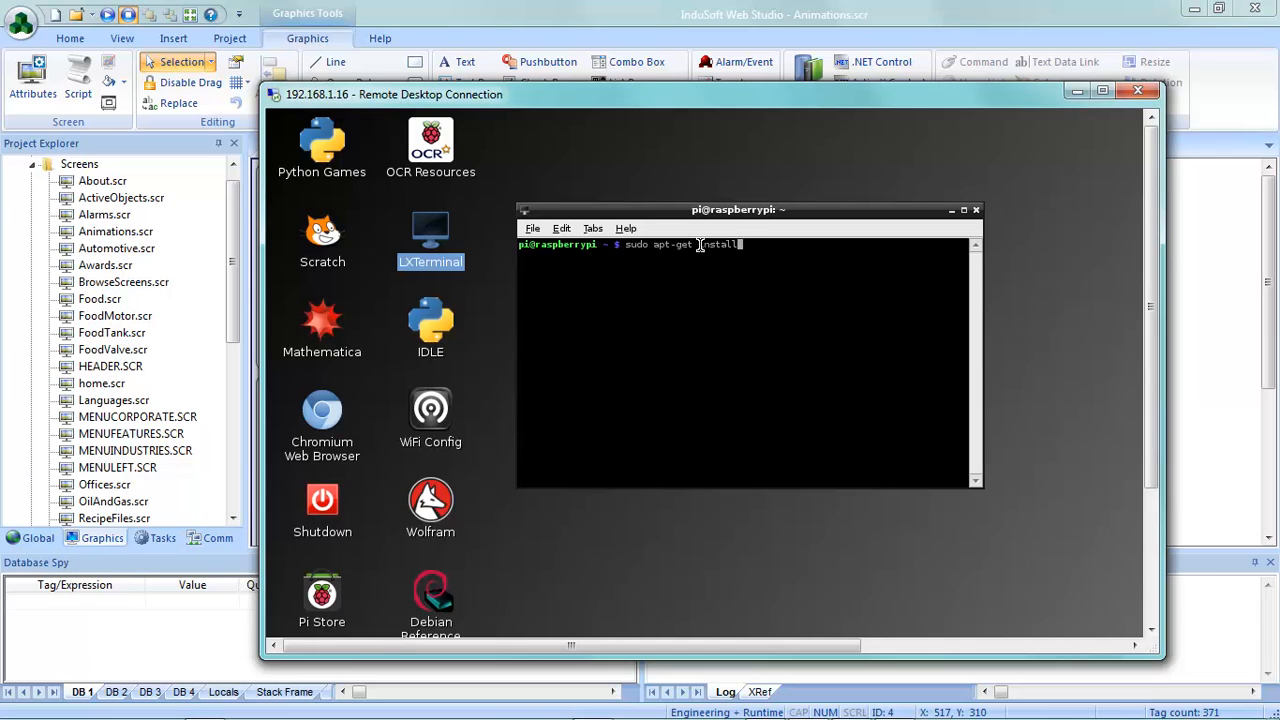
text(chromi)
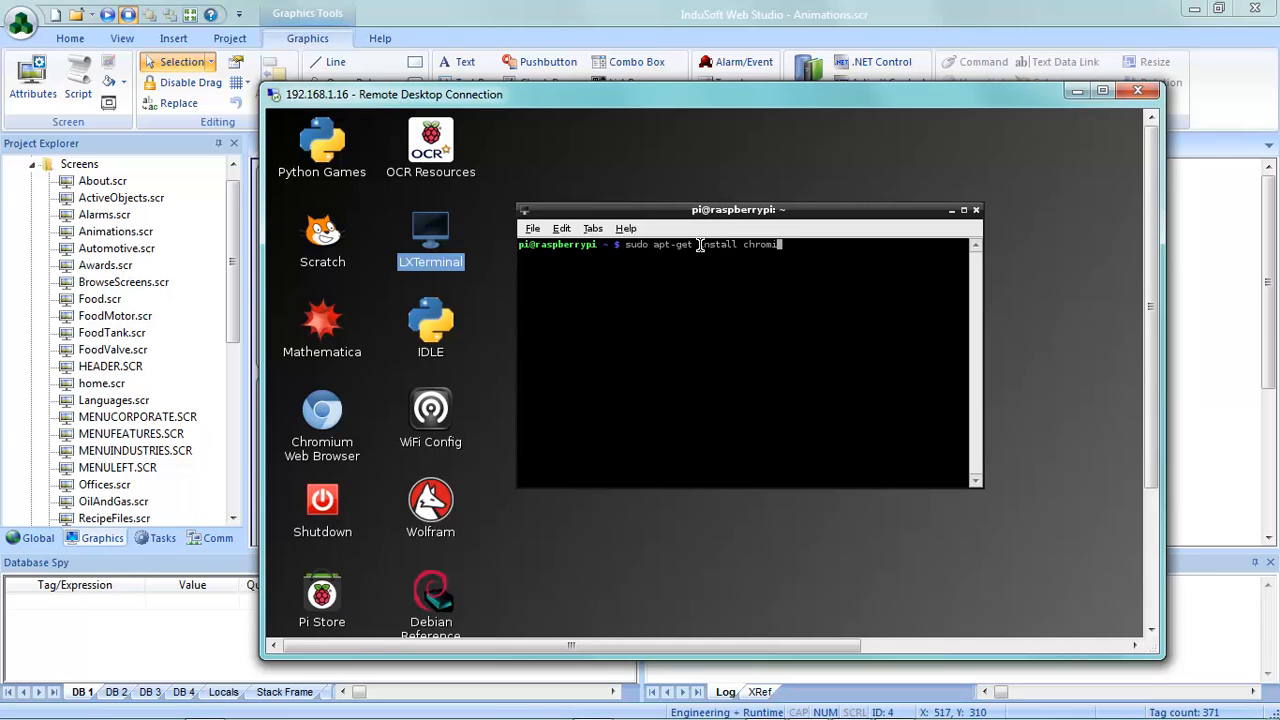
text(-b)
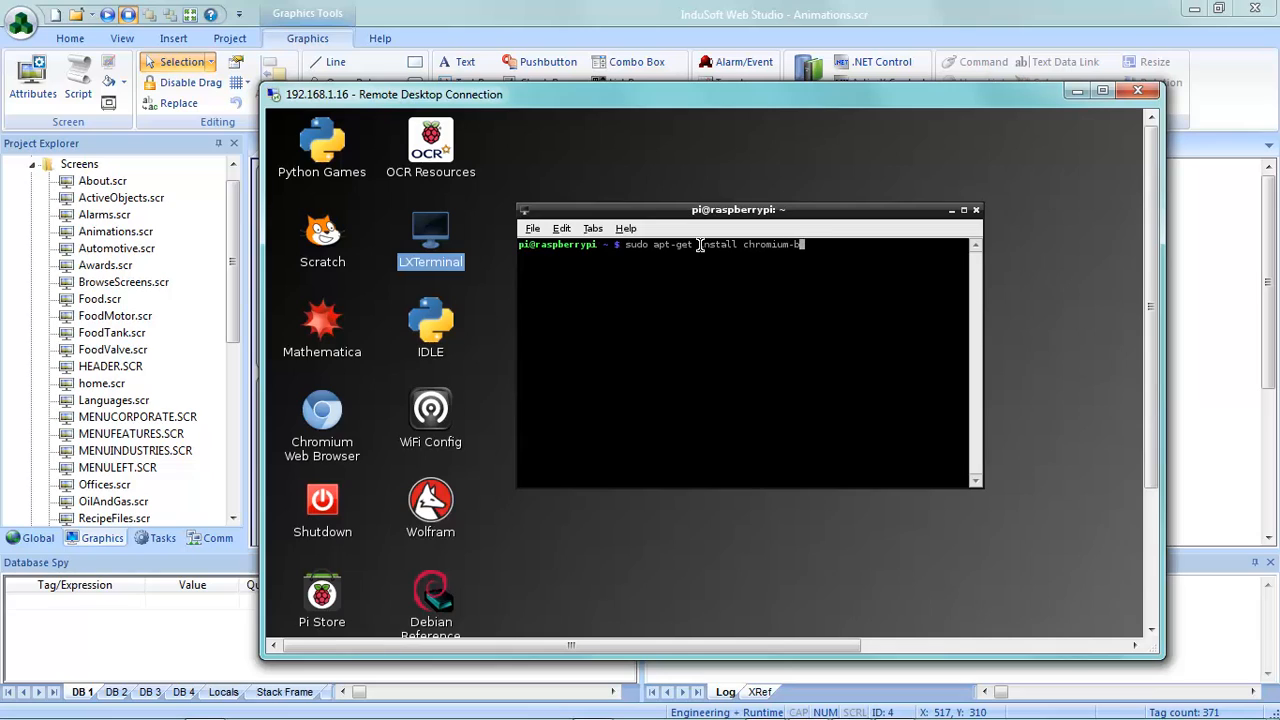
text(rowser)
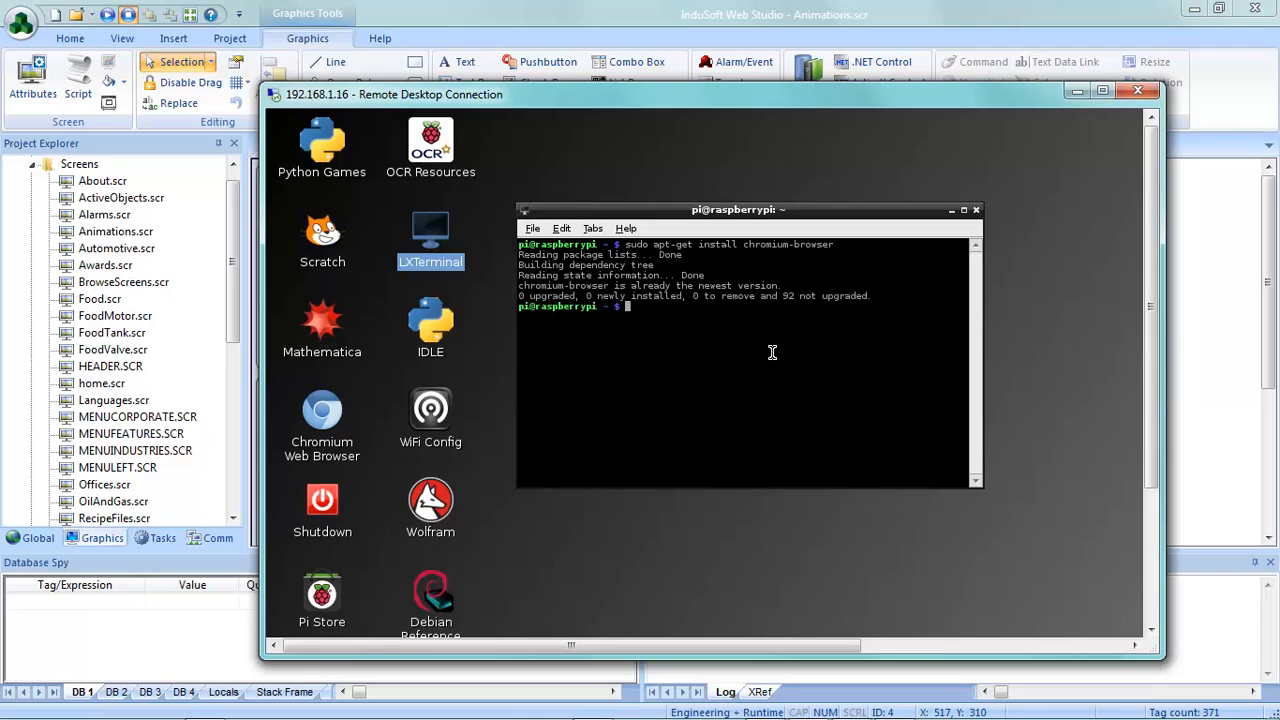
mouse_move(849, 338)
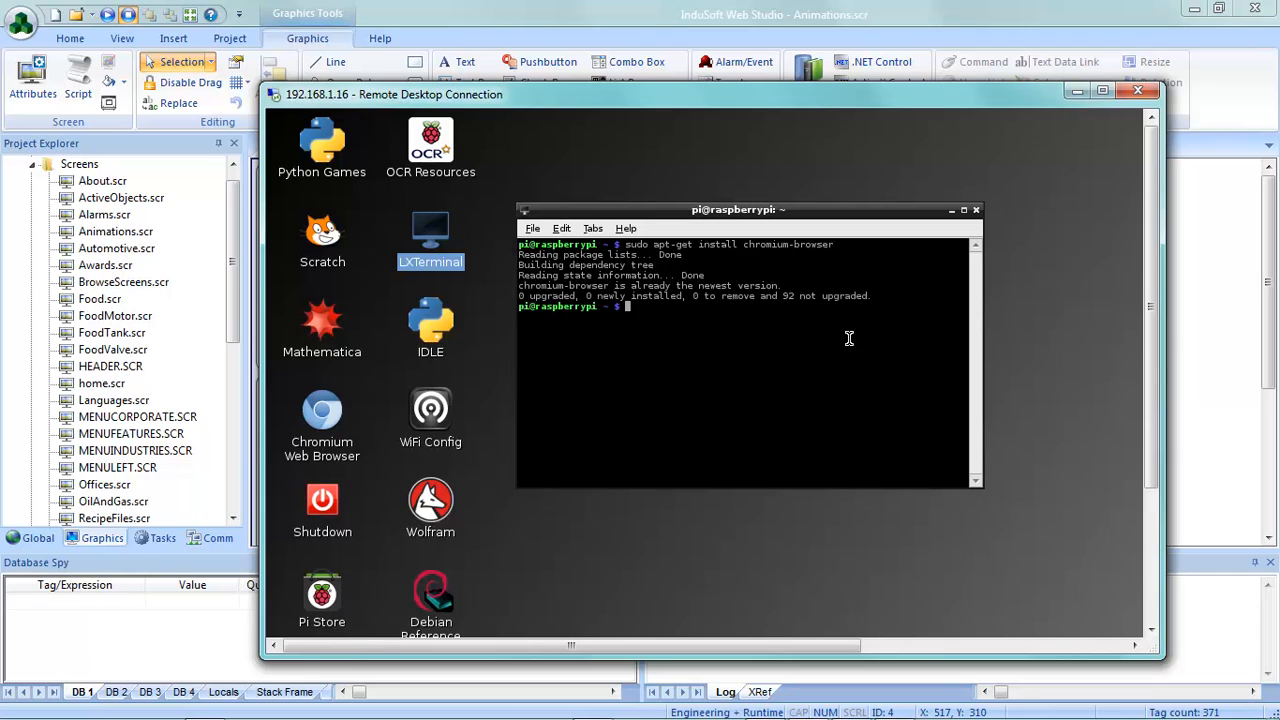
mouse_move(951, 263)
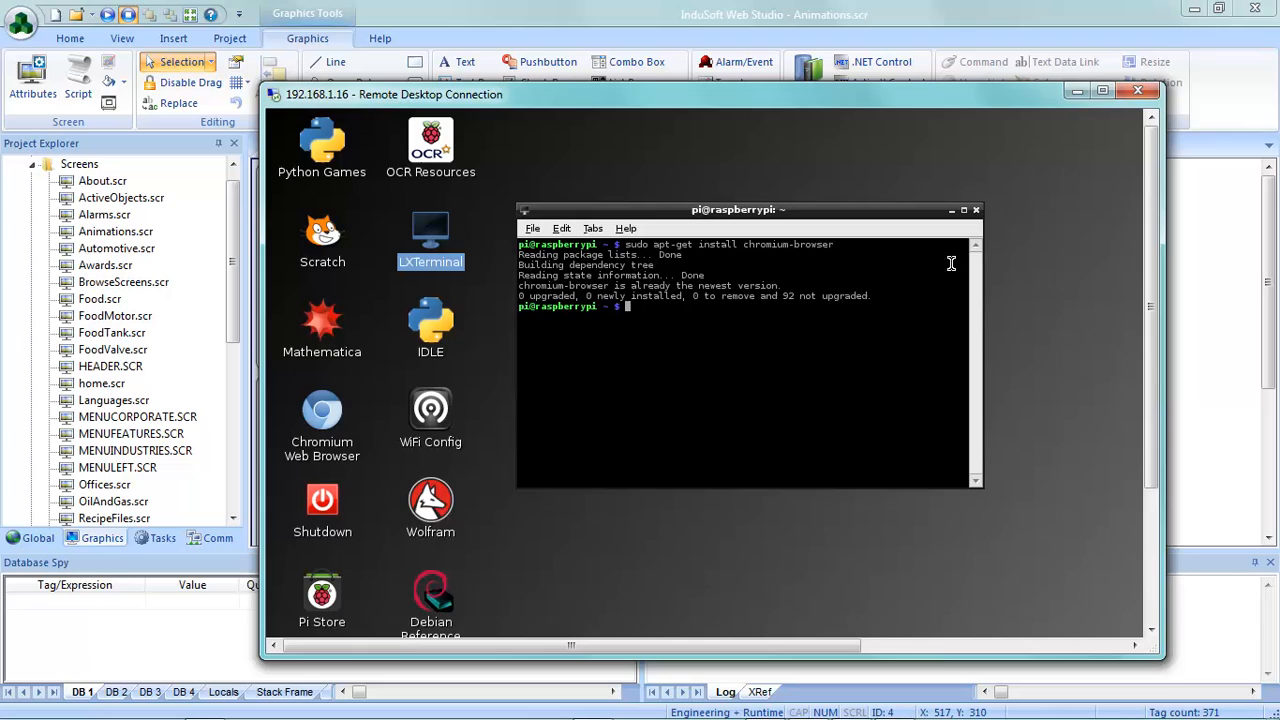
Step: Close the terminal and hide the Raspberry Pi remote session
click(976, 209)
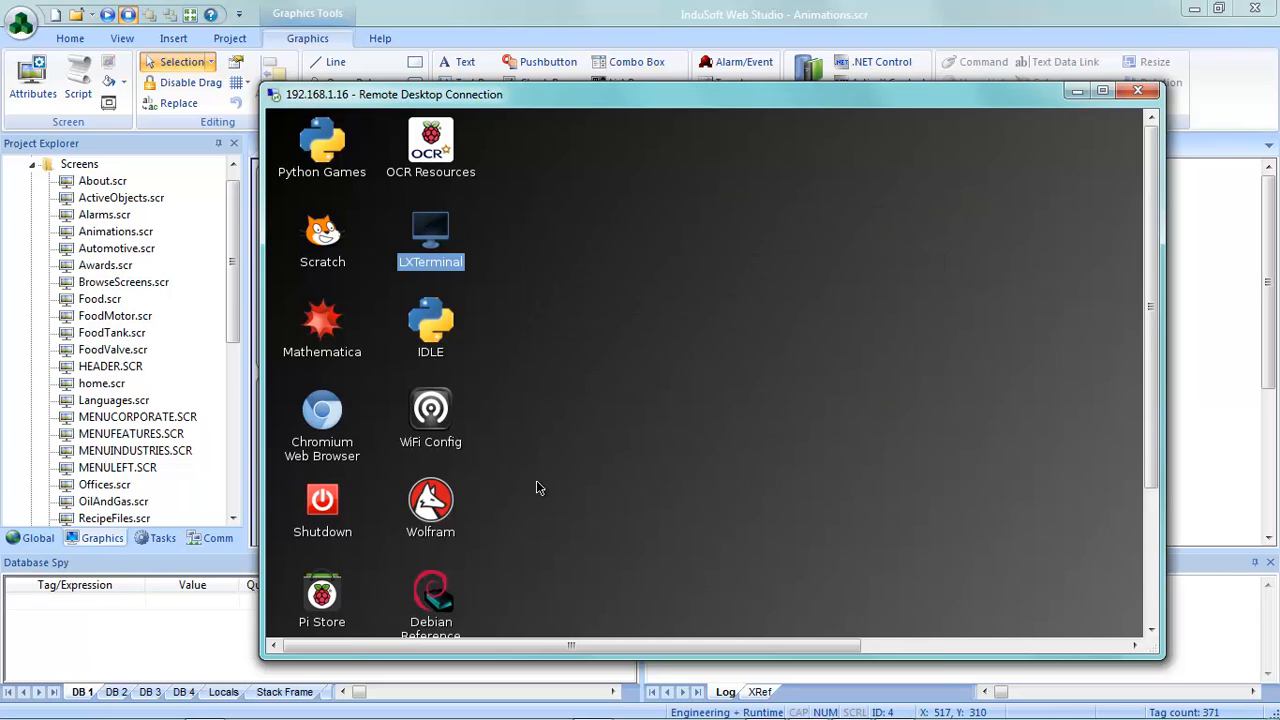
click(322, 410)
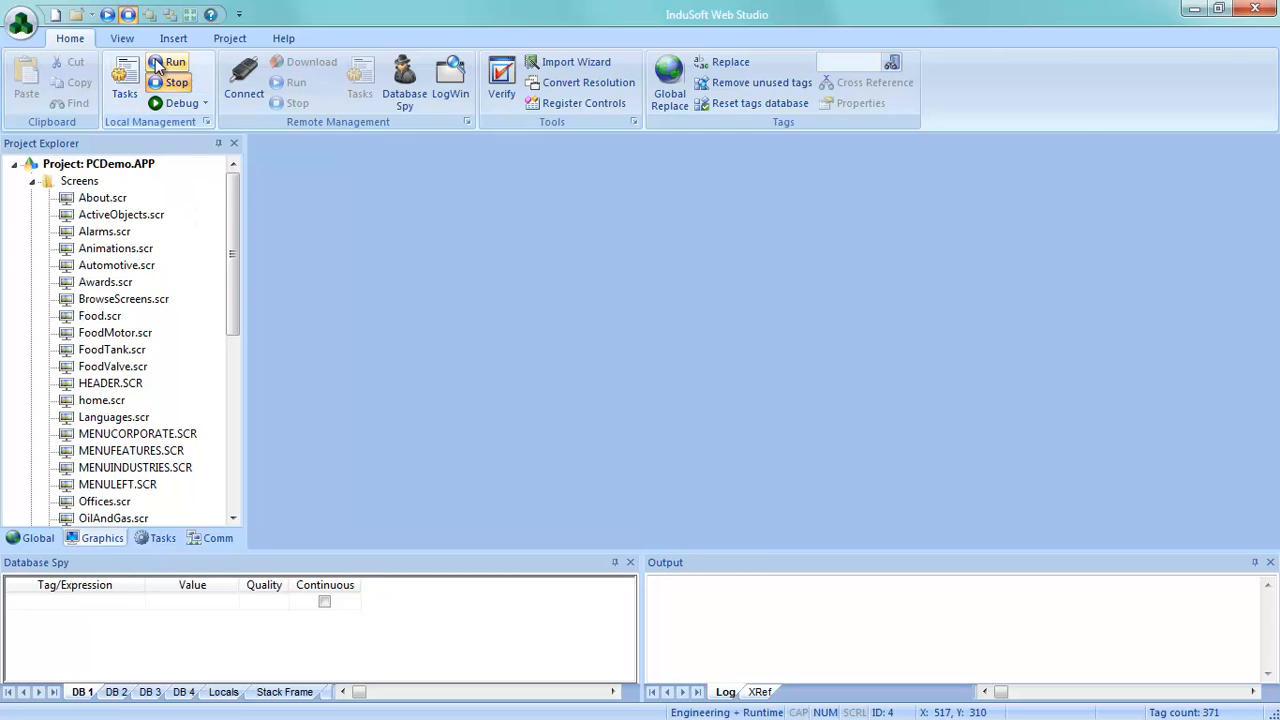
Step: Run the PCDemo project and view its Wind Energy, Water and Wastewater, and Features screens
click(175, 62)
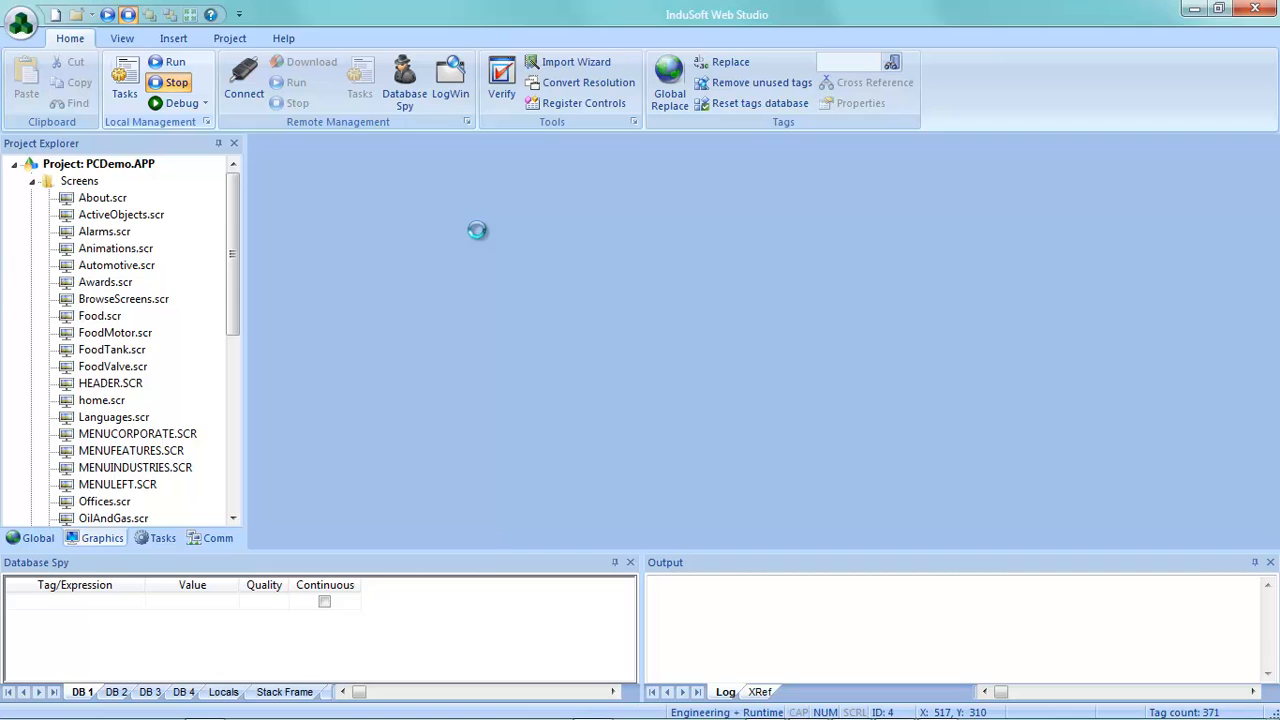
click(175, 61)
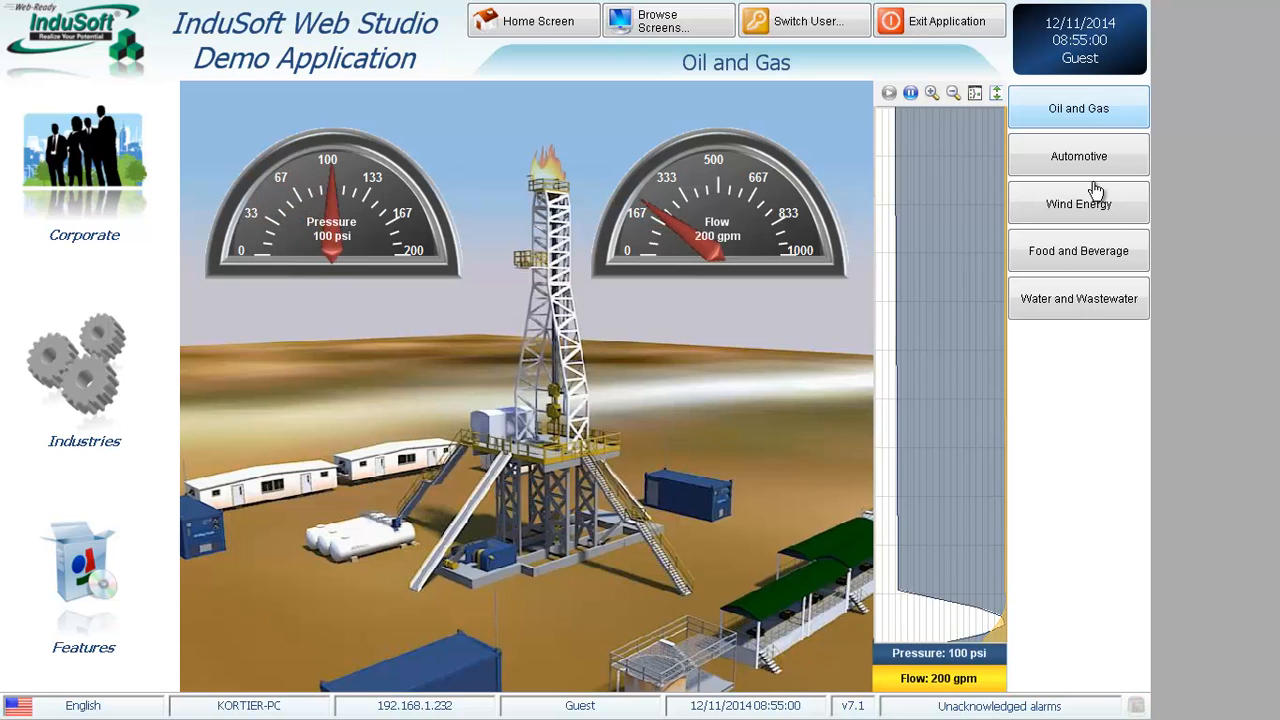
click(1078, 203)
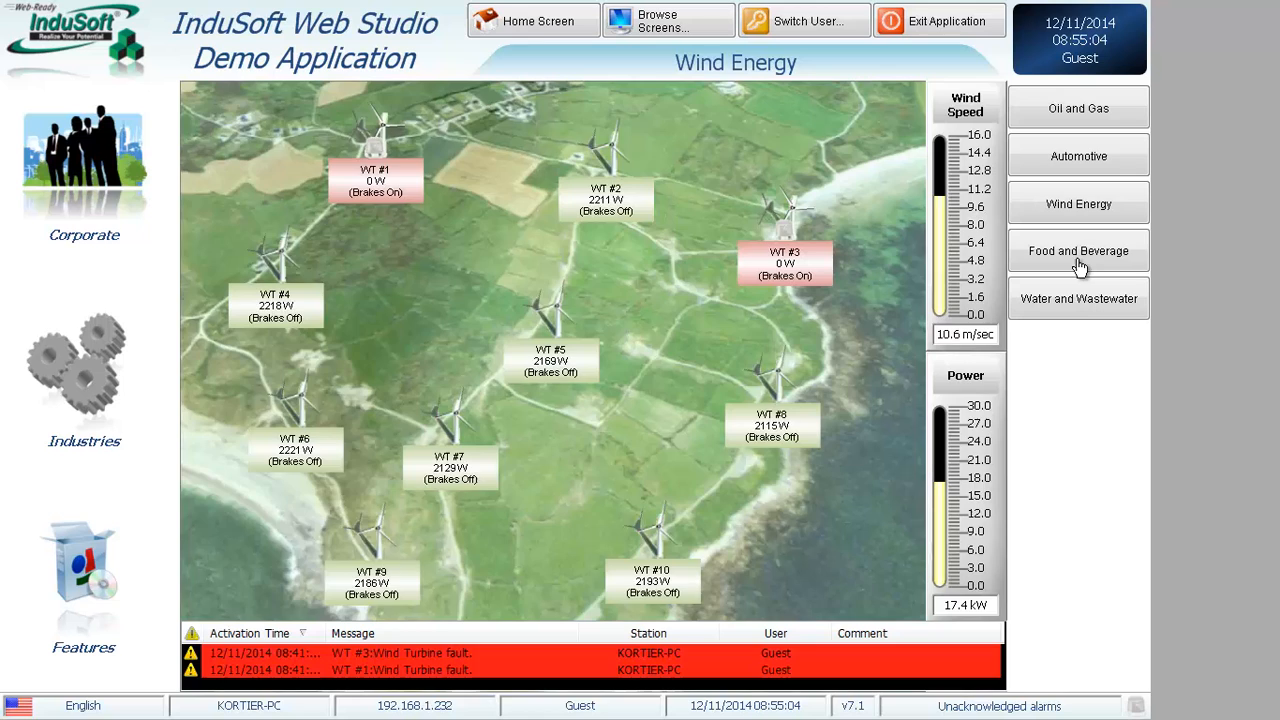
click(1078, 298)
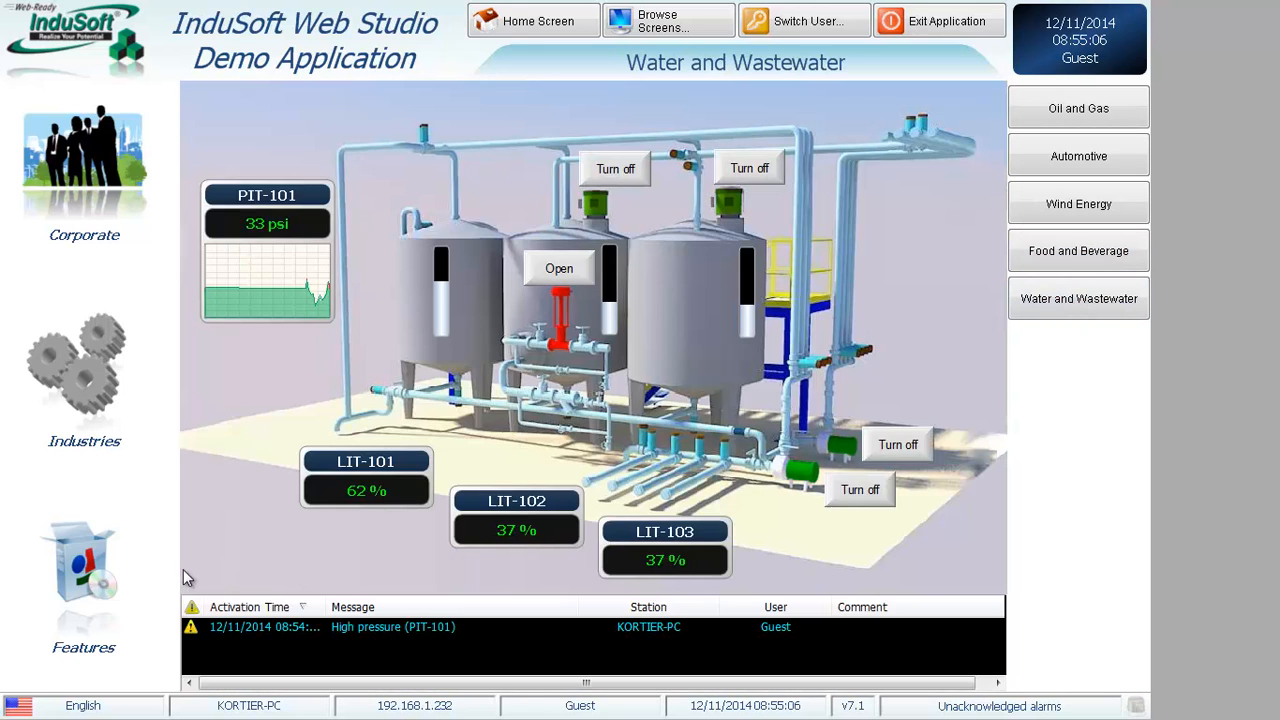
click(1078, 107)
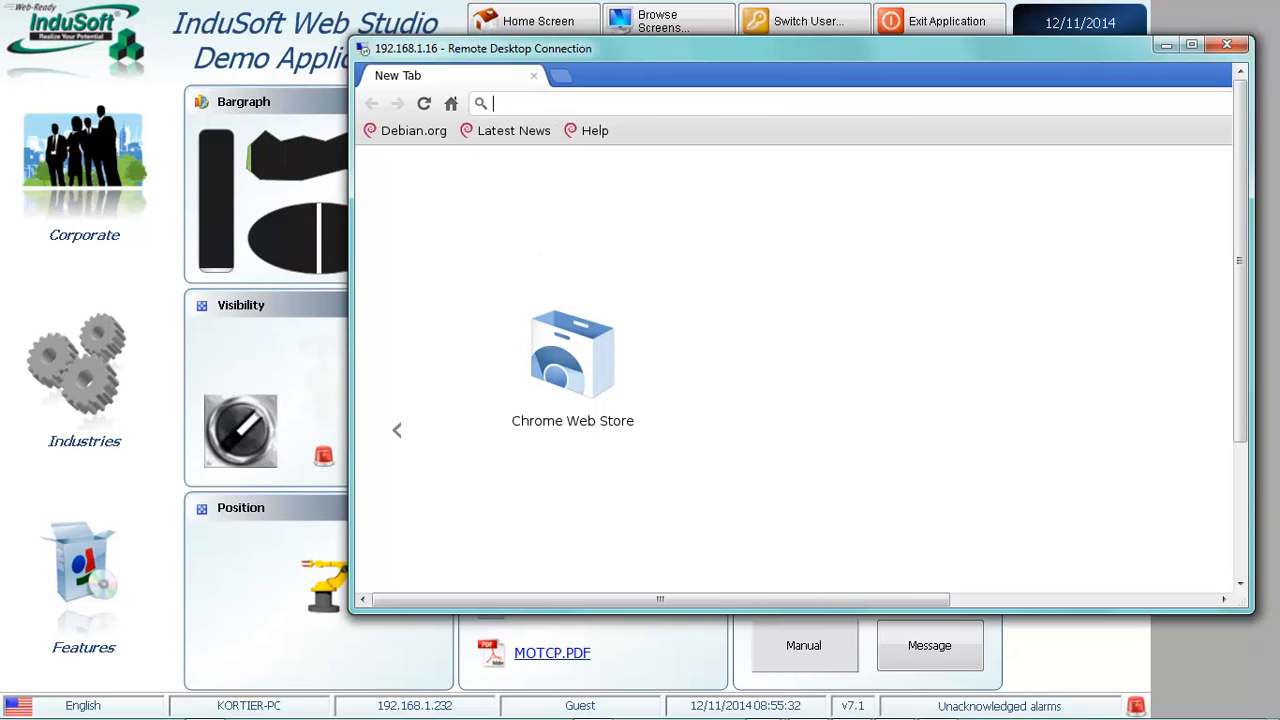
Step: Load 192.168.1.232/ma in Chromium from the address-bar suggestion for '19'
text(19)
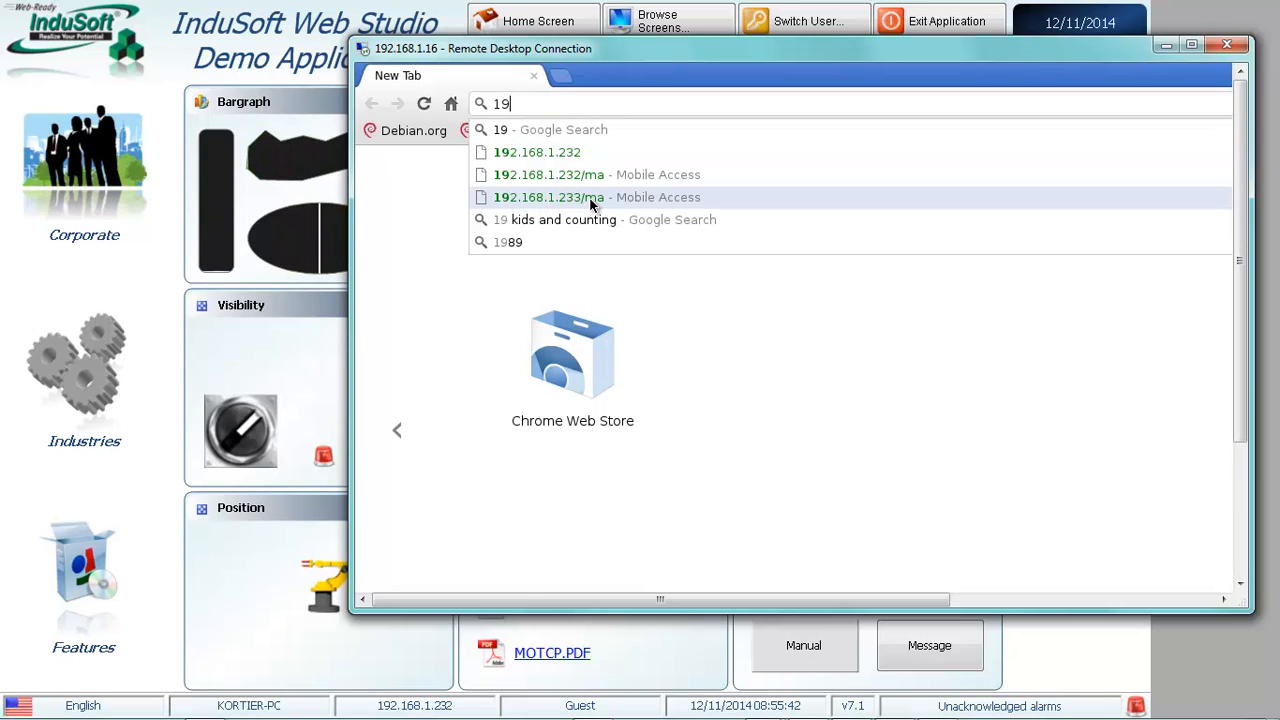
click(548, 197)
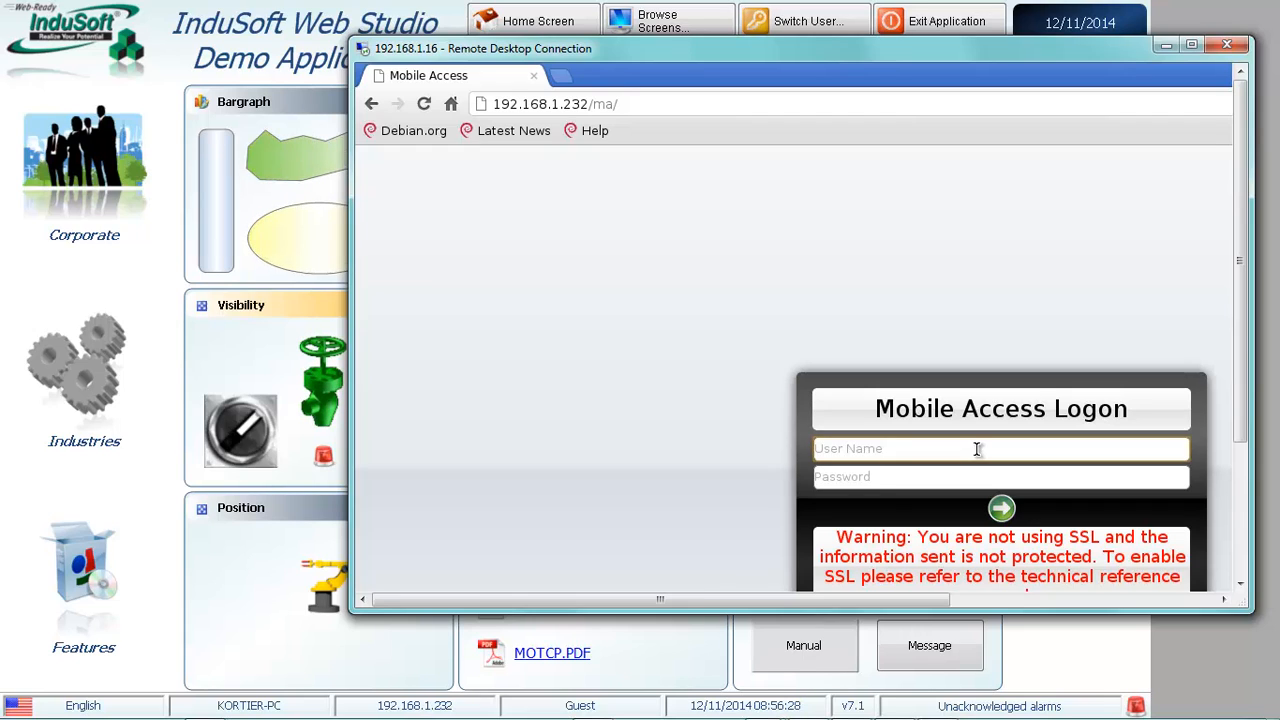
Step: Log on to Mobile Access as user 'guest' with an empty password
text(g)
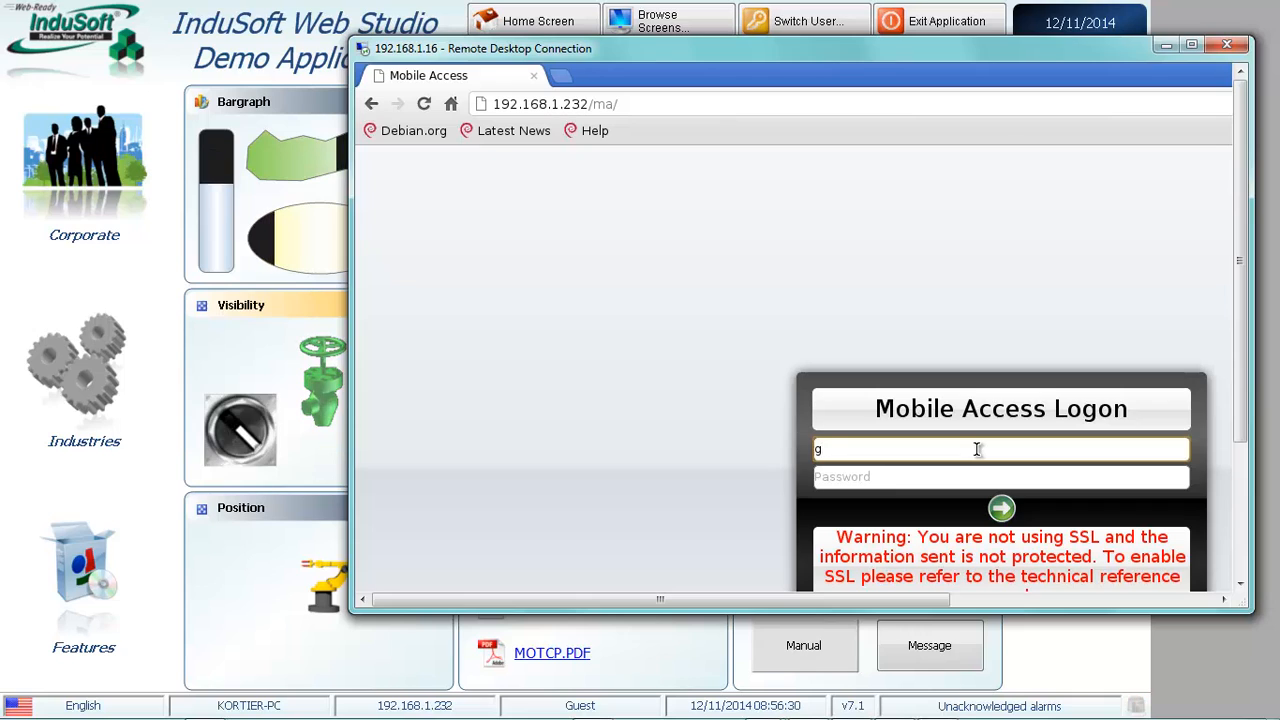
text(uest)
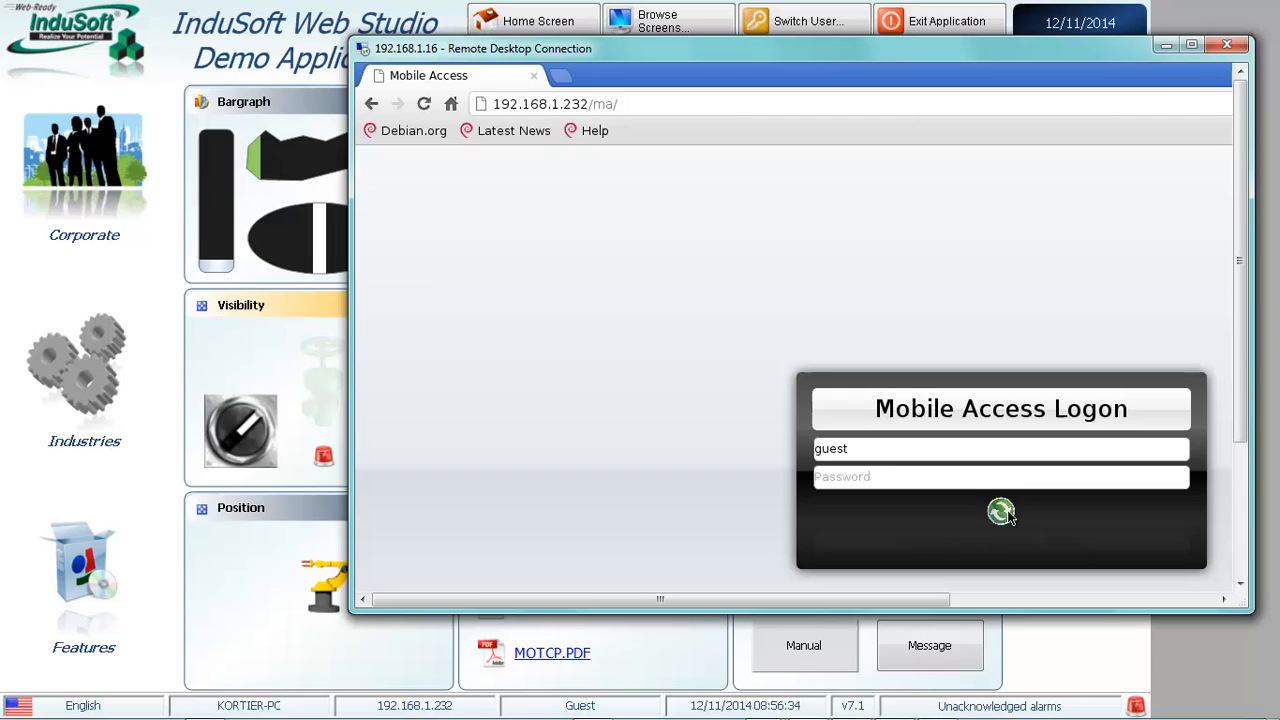
click(1000, 510)
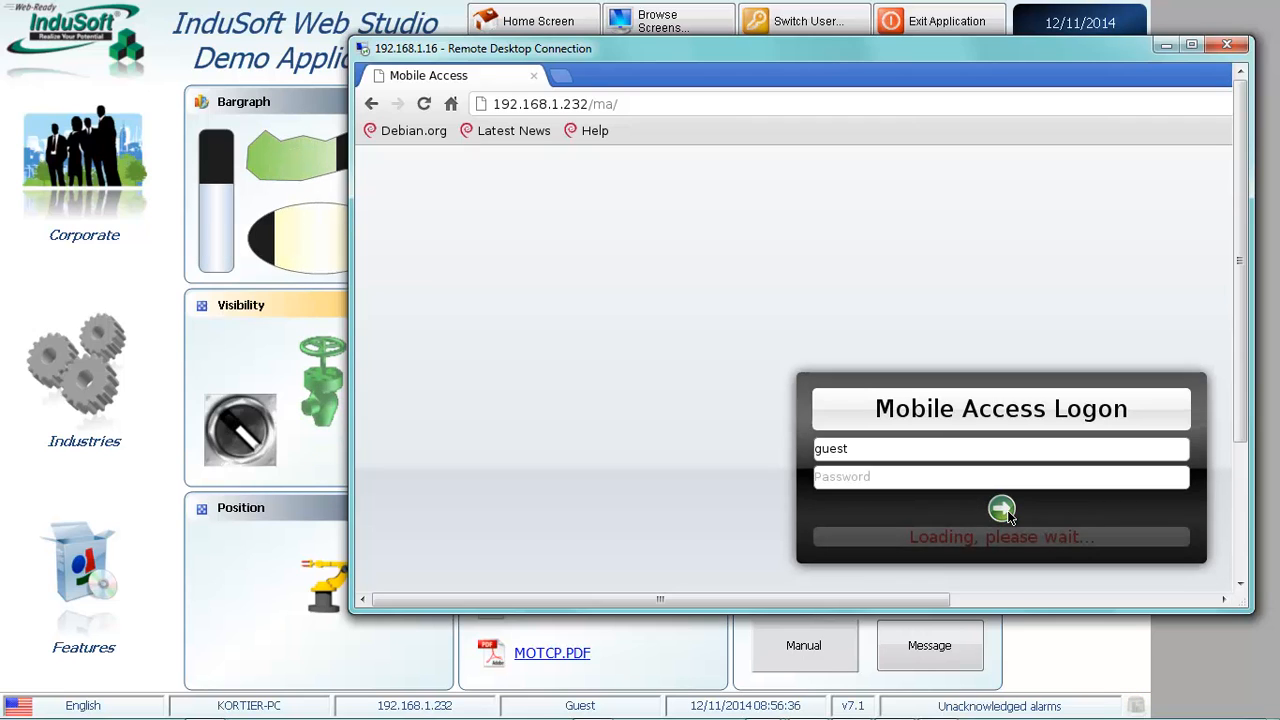
Step: Confirm the guest logon so the Main, Features and Industries tiles load
click(1001, 509)
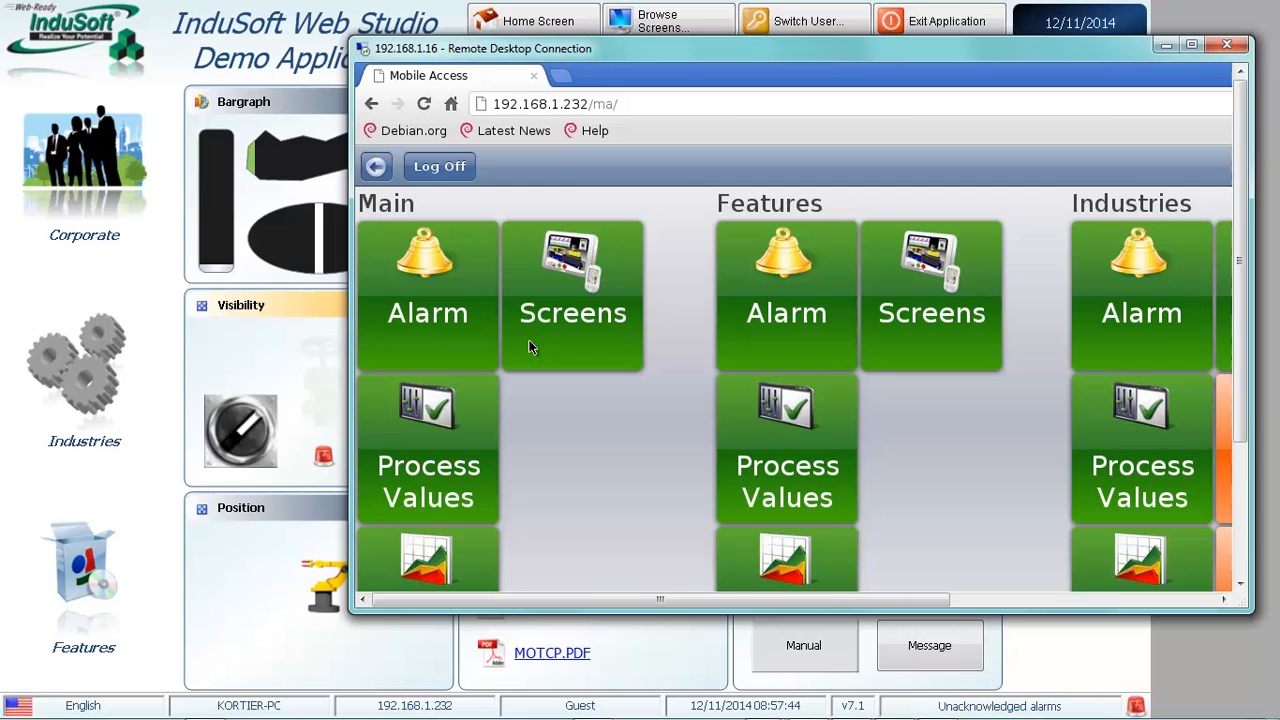
click(573, 295)
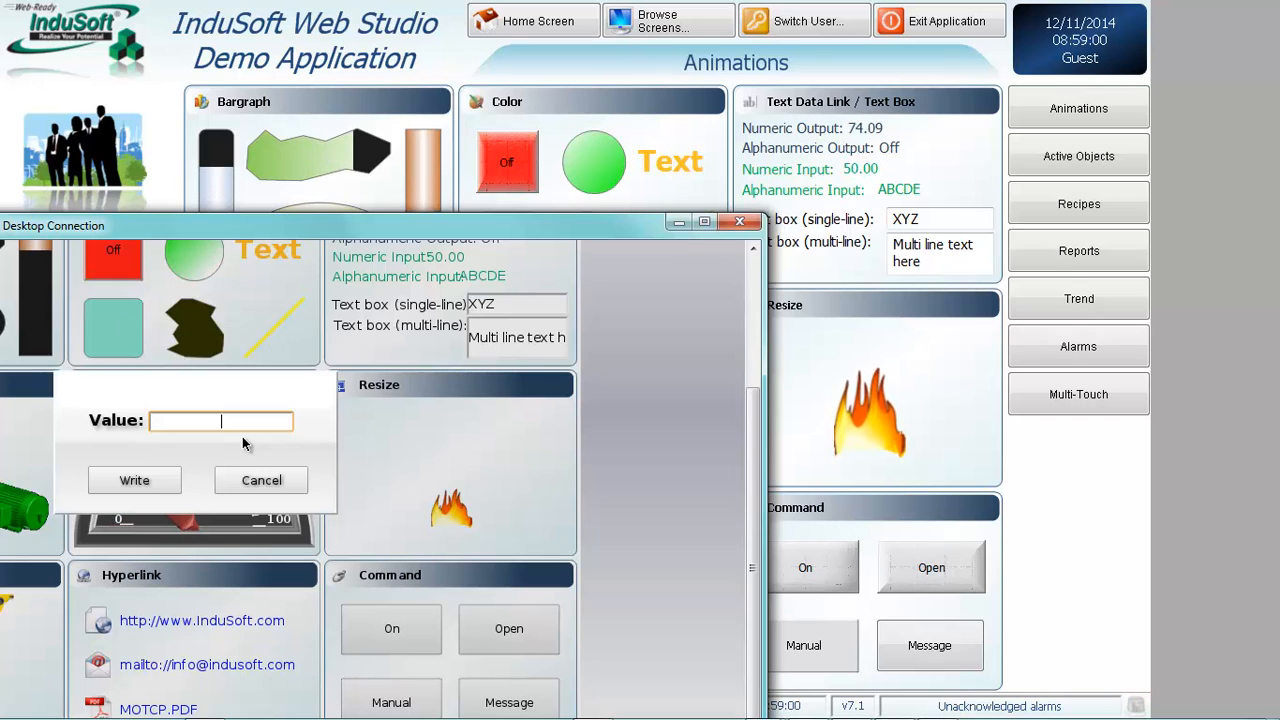
Step: Write 27 to the Numeric Input remotely, then hide the remote session and exit the demo
text(27)
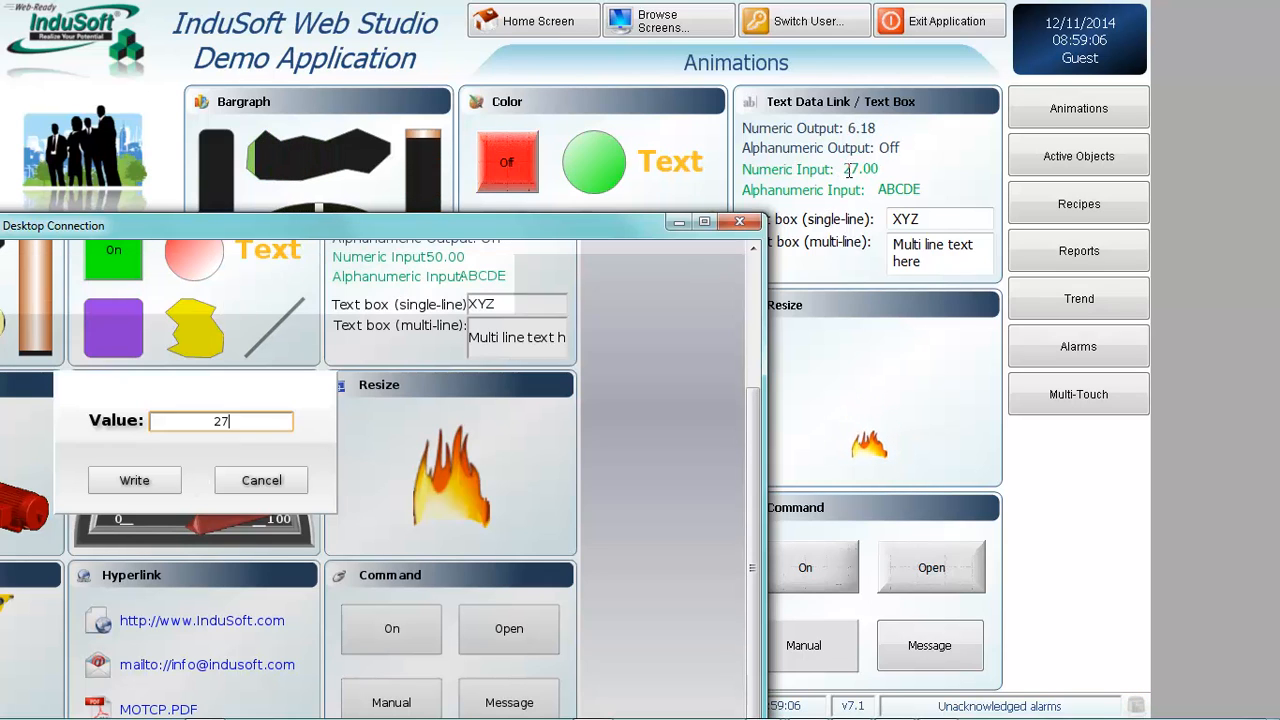
click(134, 480)
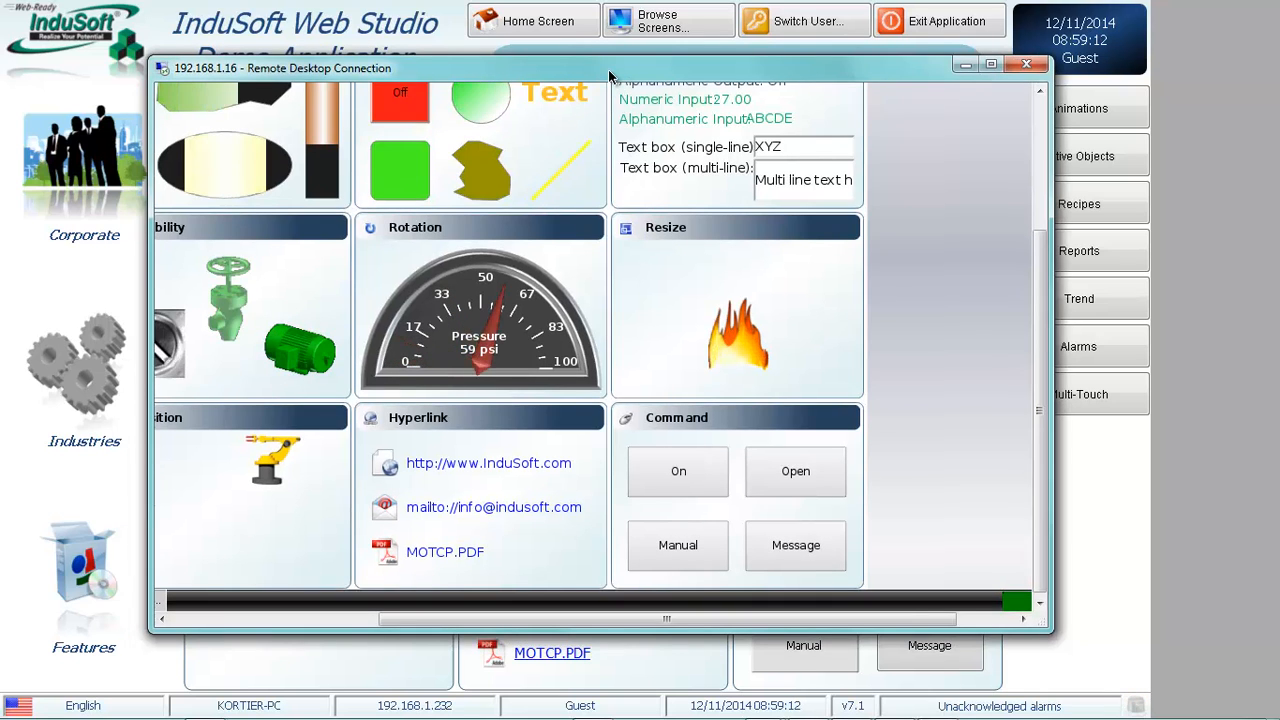
click(1026, 64)
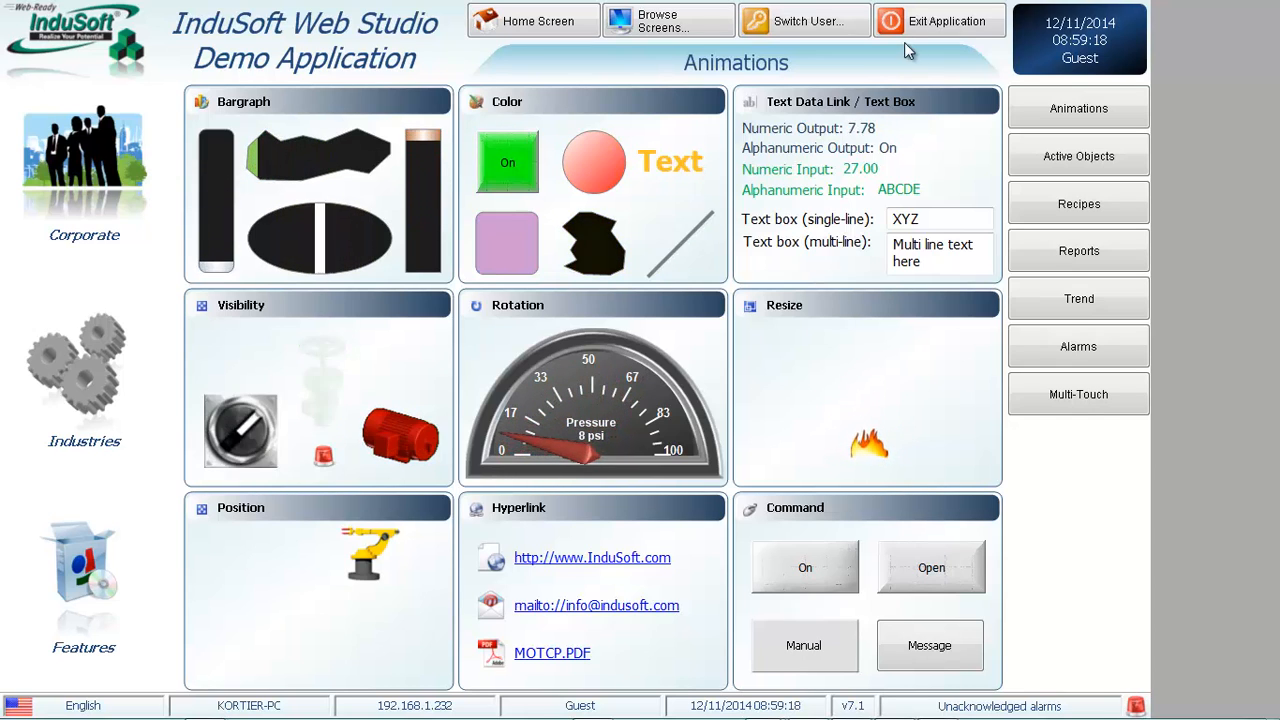
click(938, 20)
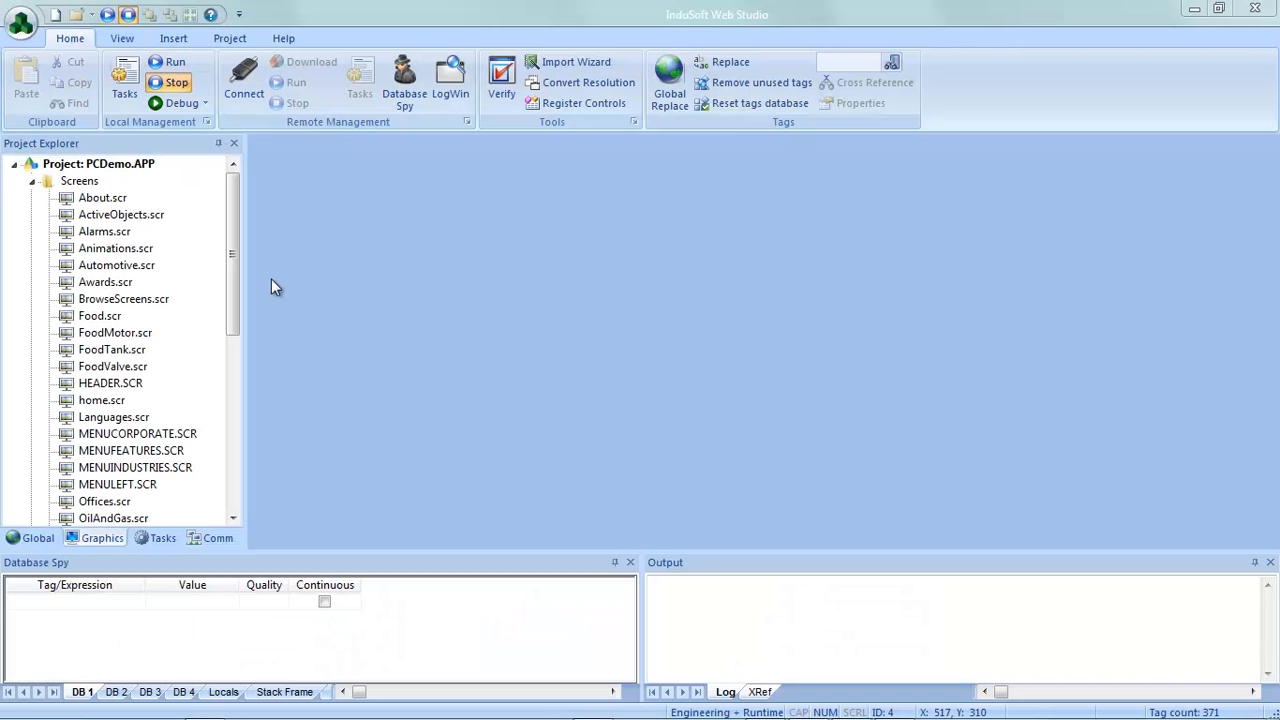
mouse_move(367, 332)
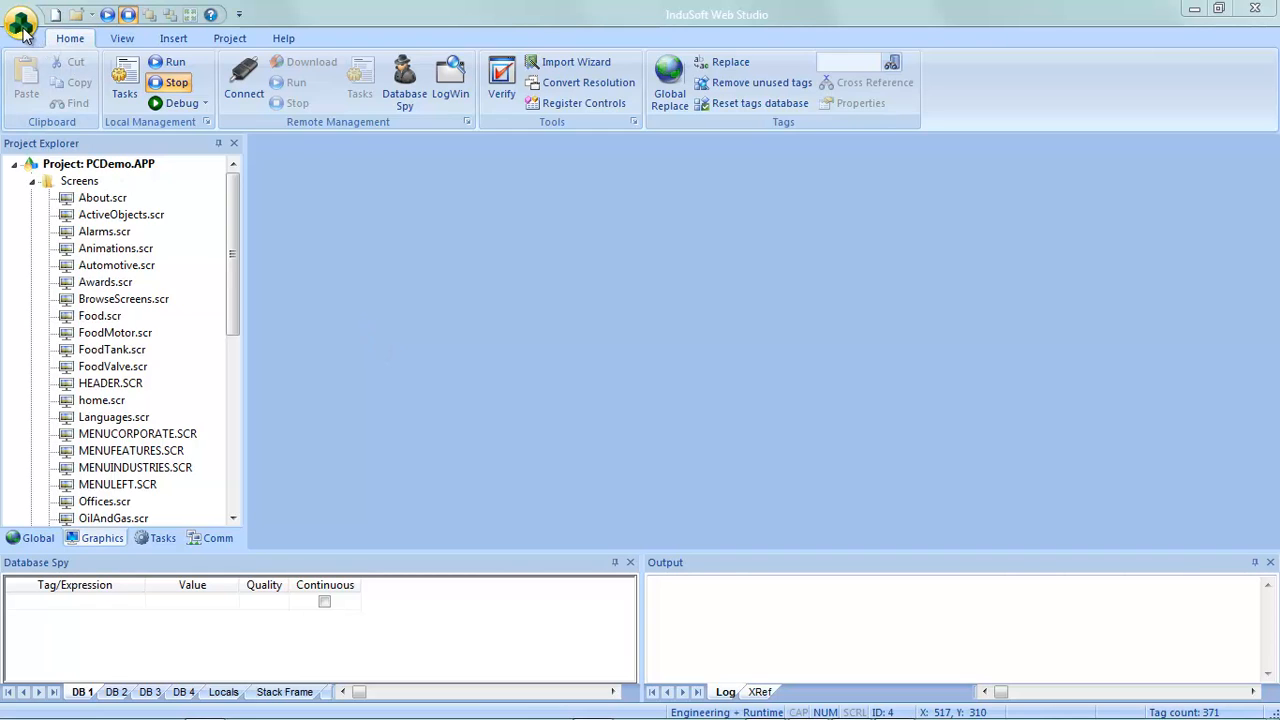
Step: Open Mobile Access under Thin Clients in Project Explorer to show its configuration
click(21, 22)
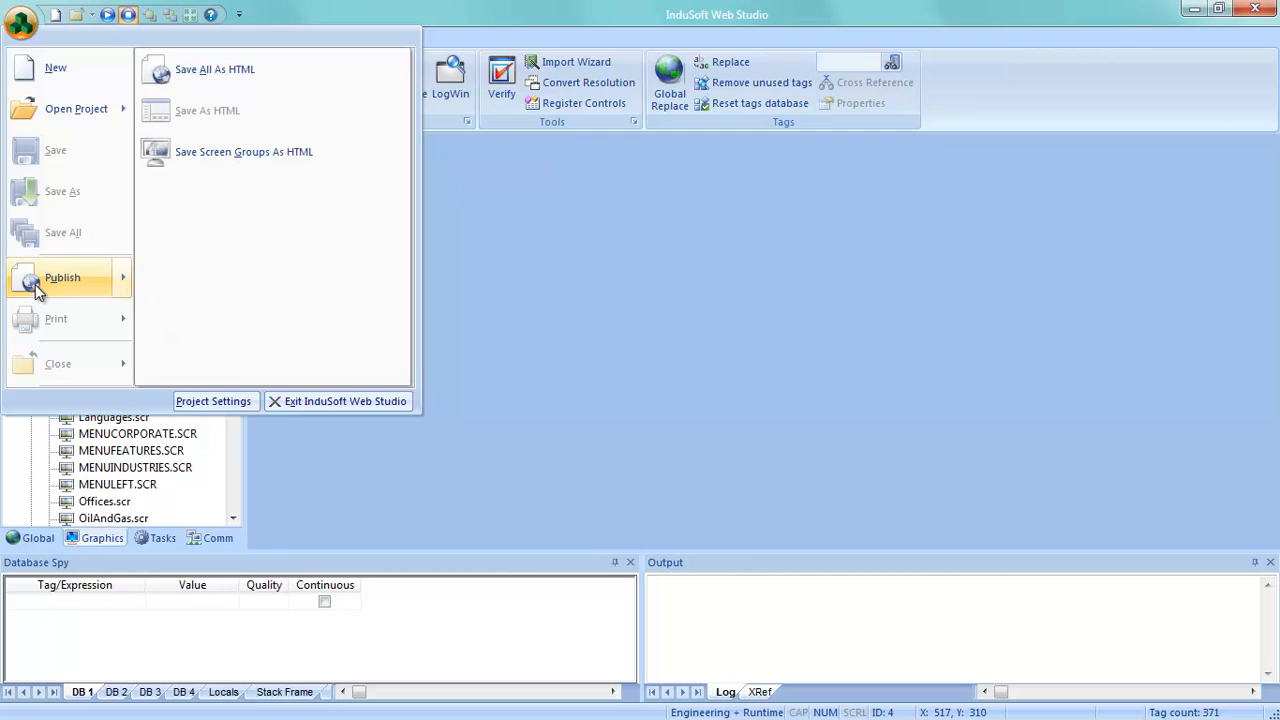
mouse_move(378, 246)
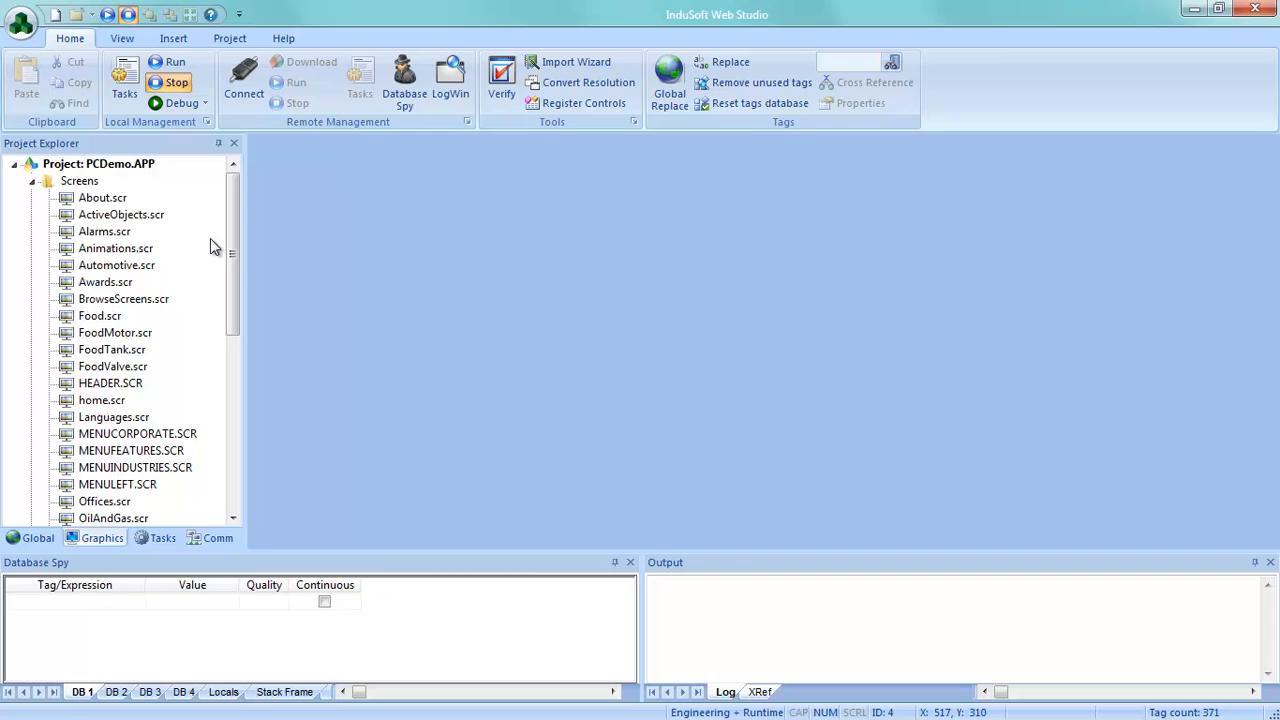
scroll(down, 3)
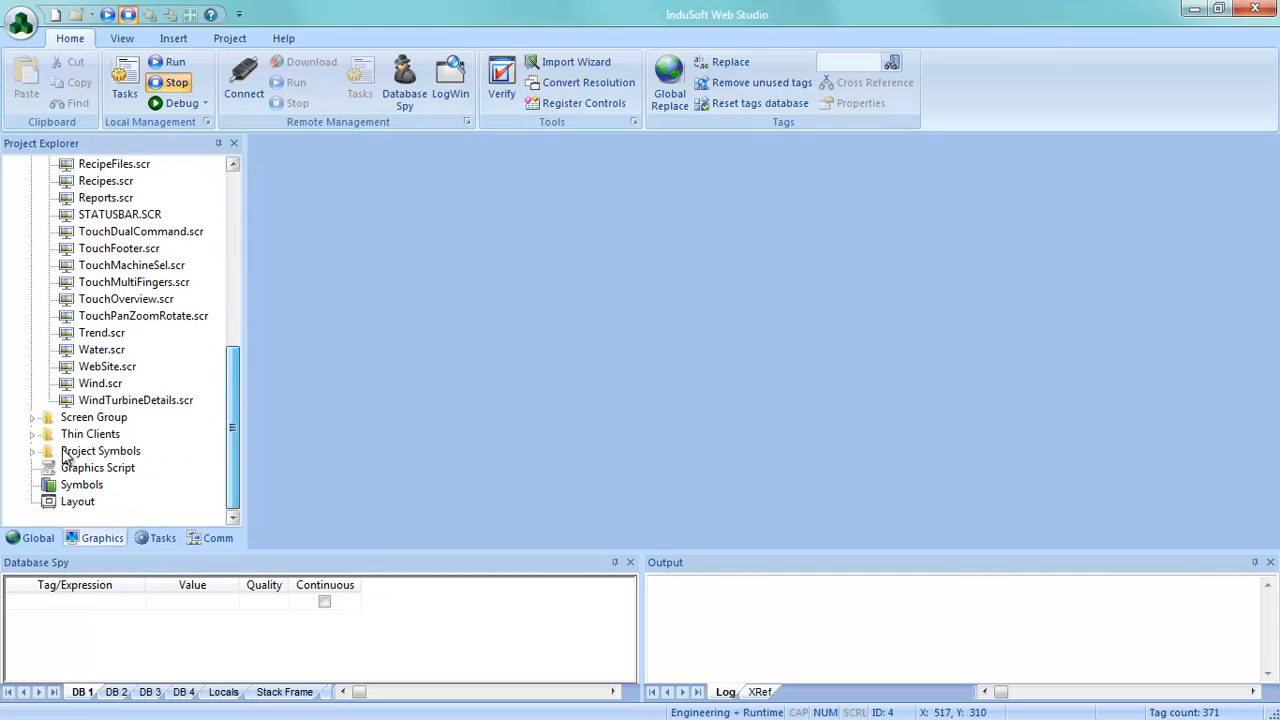
click(33, 433)
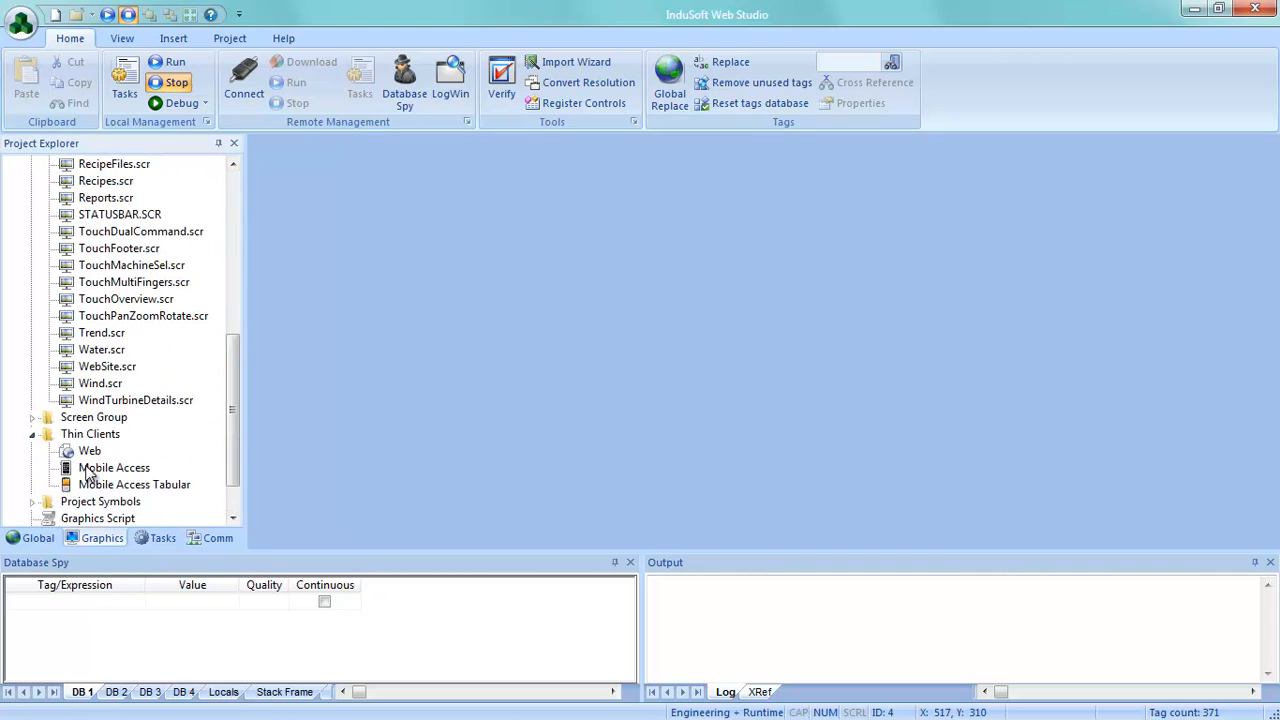
click(114, 467)
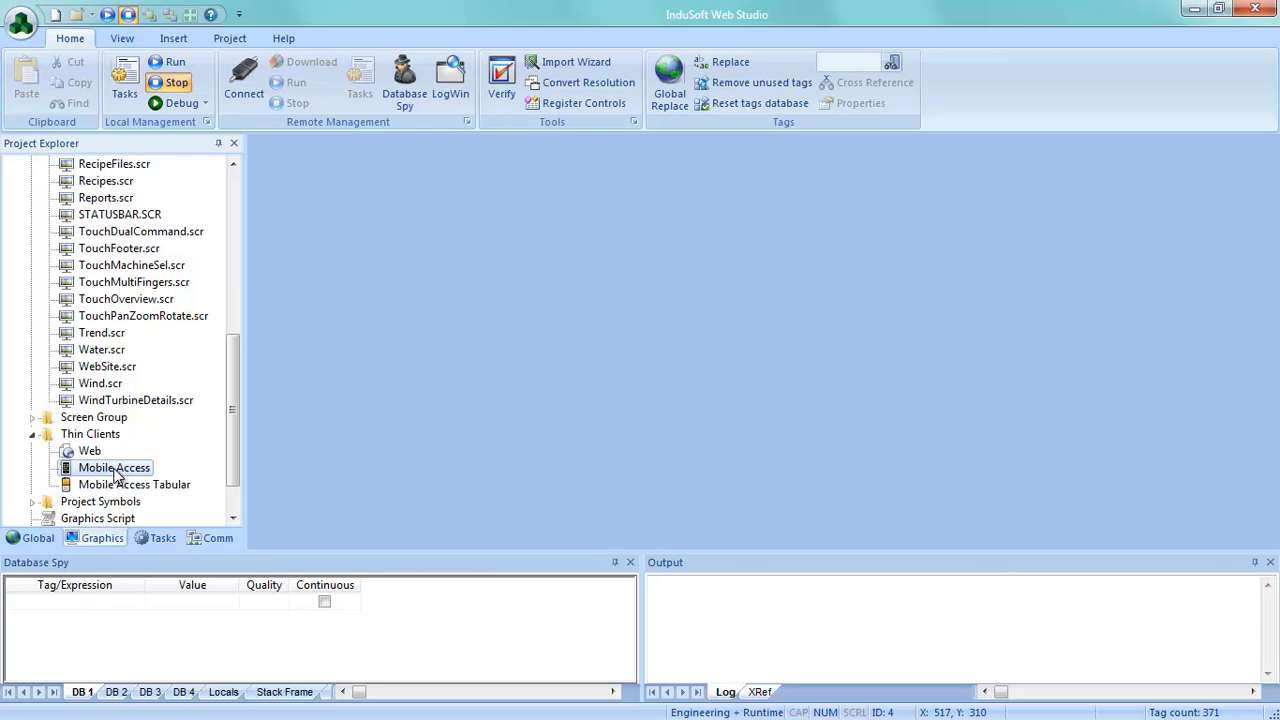
mouse_move(393, 437)
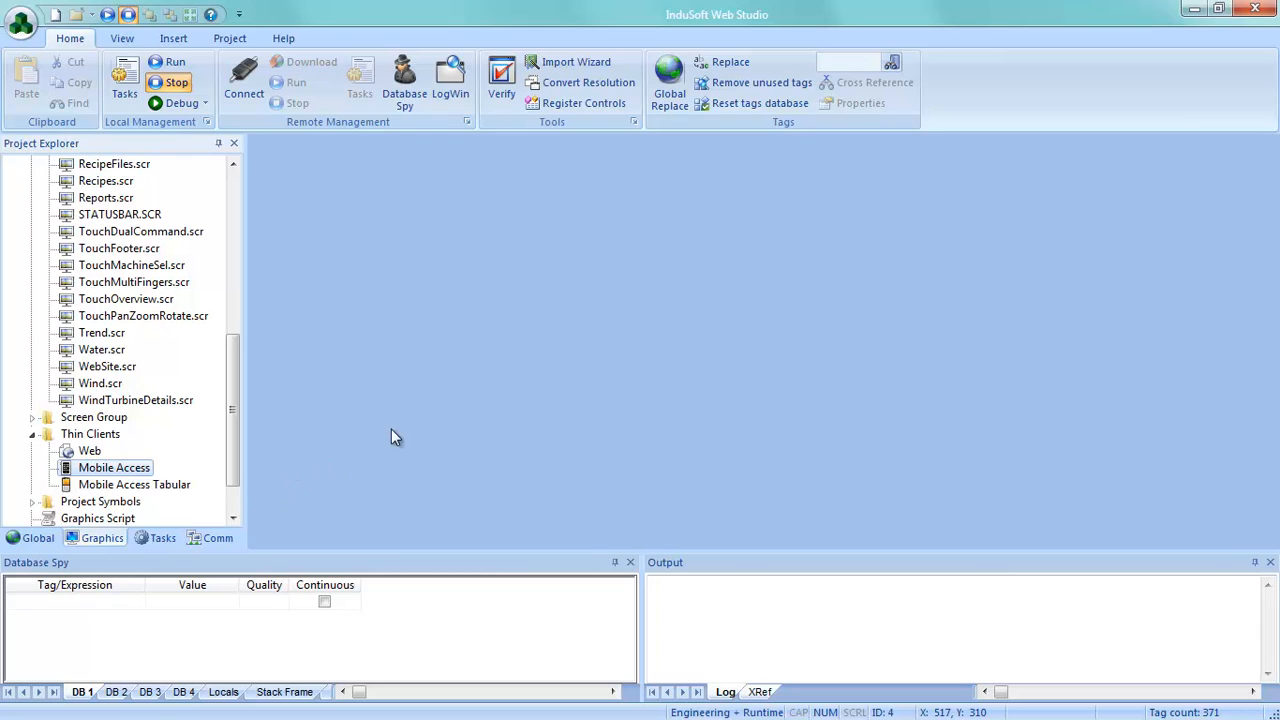
mouse_move(640, 170)
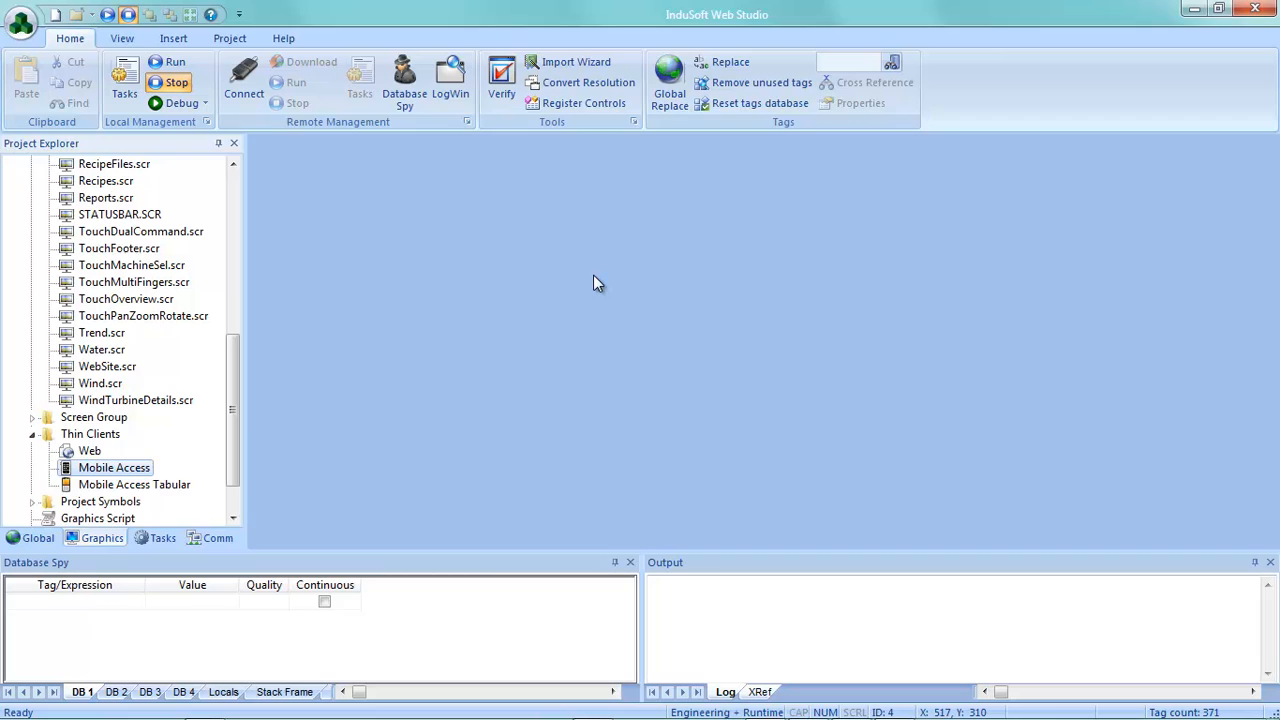
double_click(113, 467)
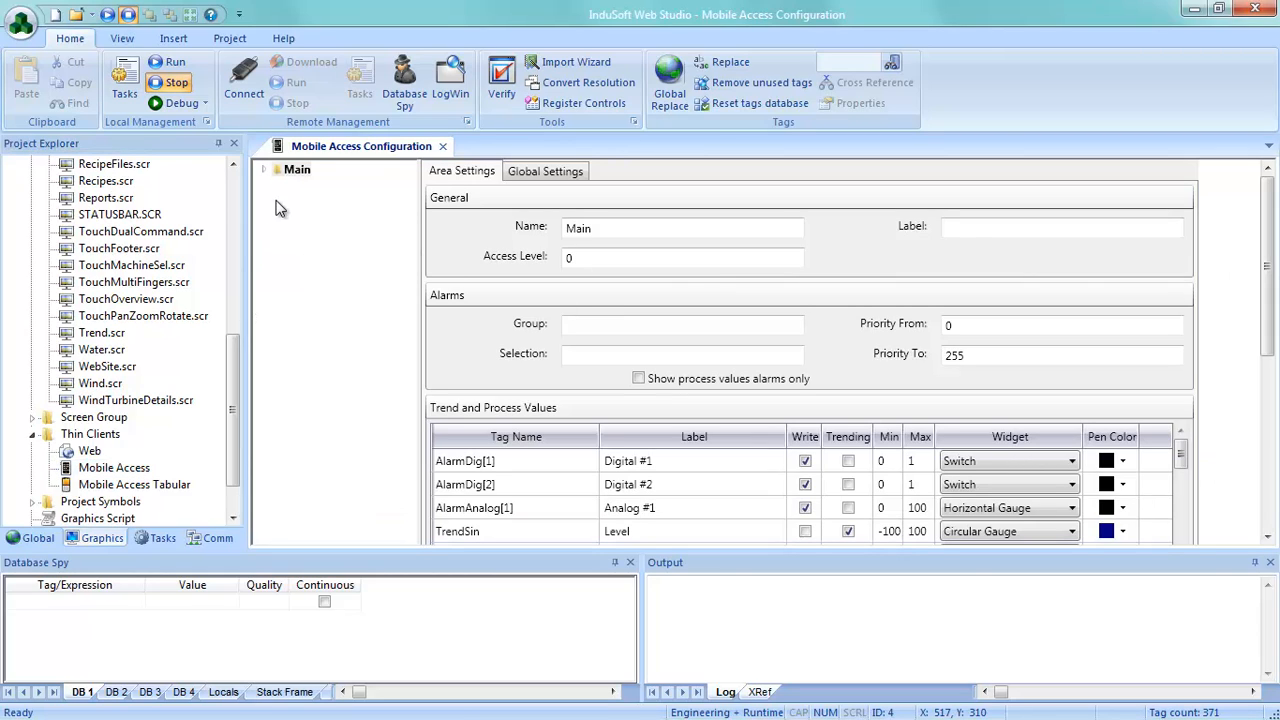
Step: Expand the Main and Industries areas and scroll through the tag widgets and Screens list
click(262, 169)
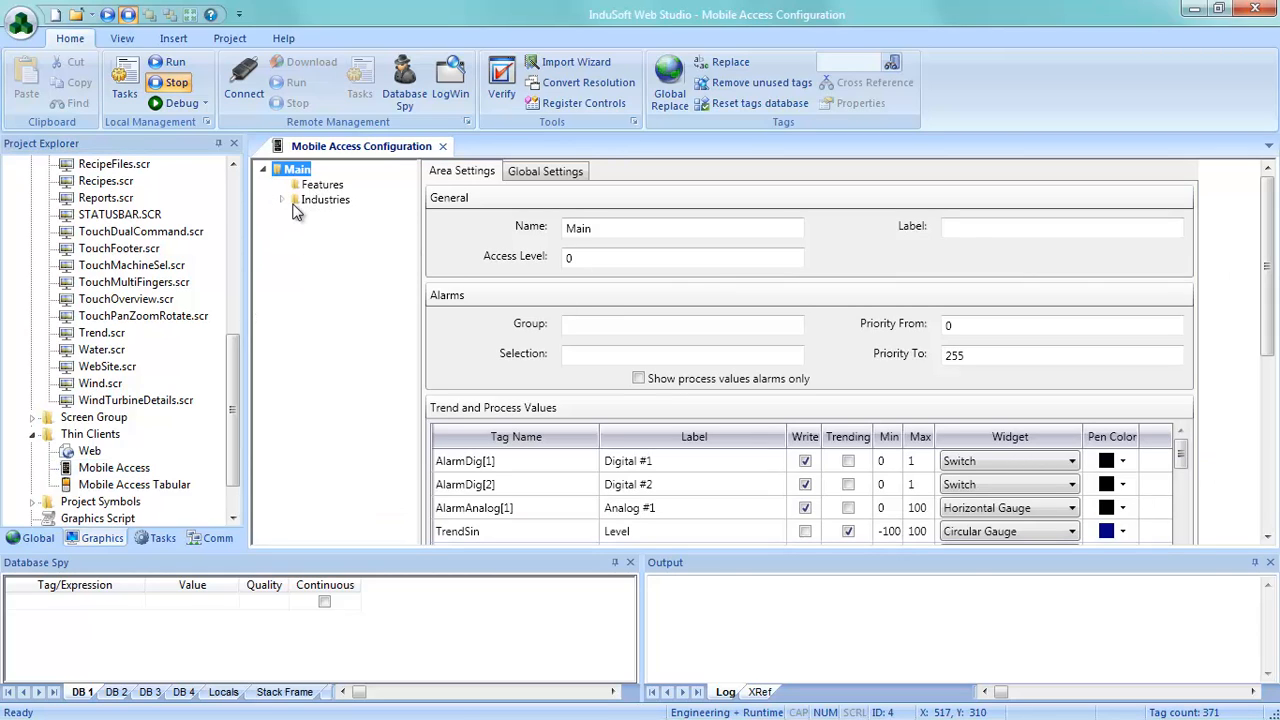
click(283, 199)
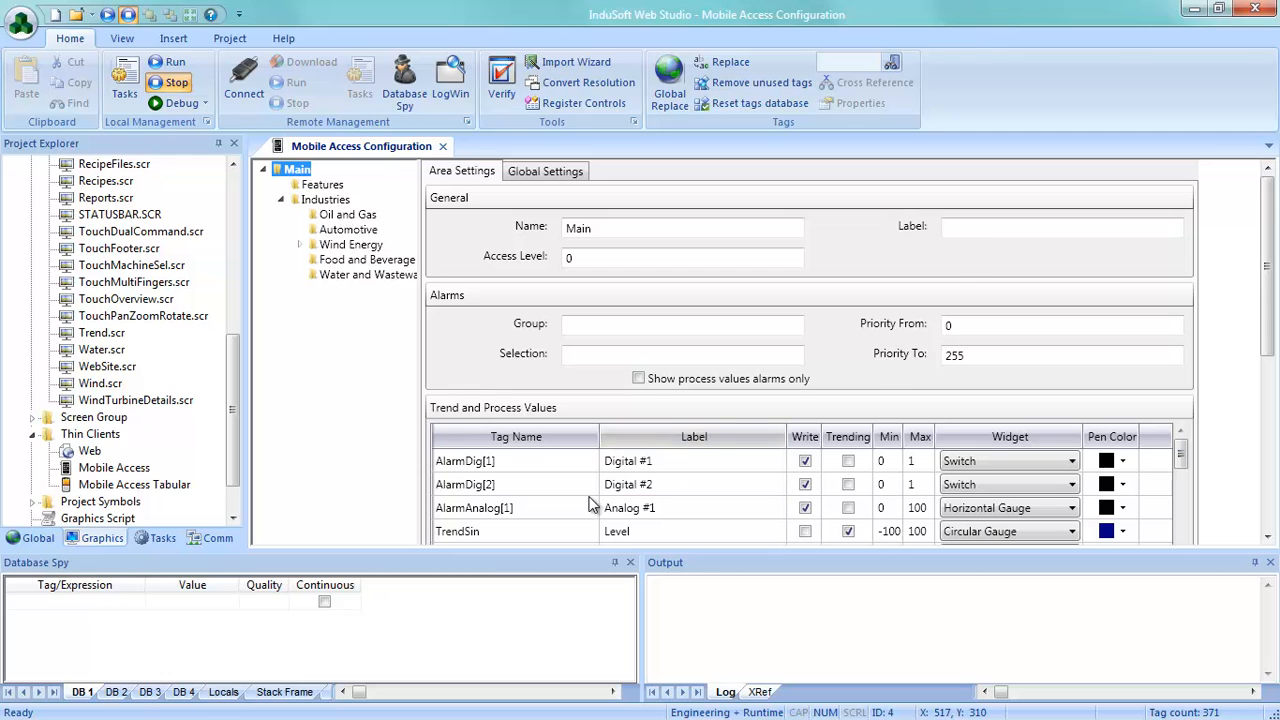
scroll(down, 3)
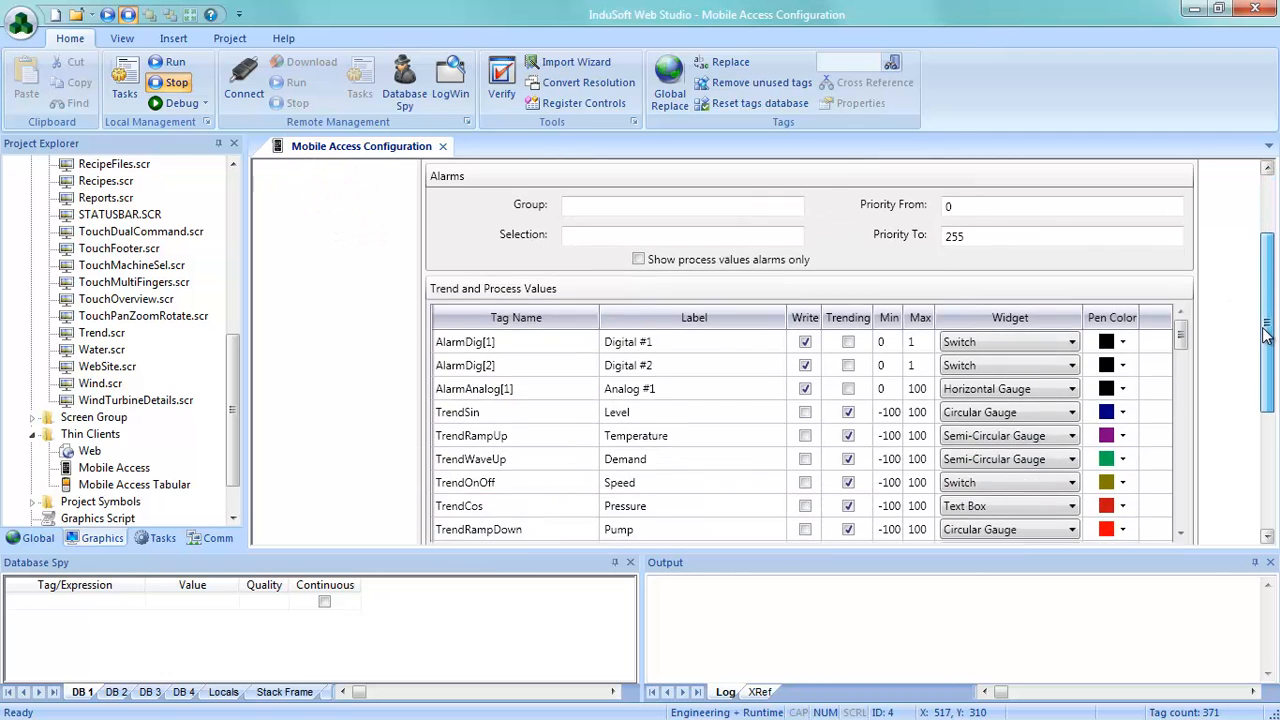
scroll(down, 3)
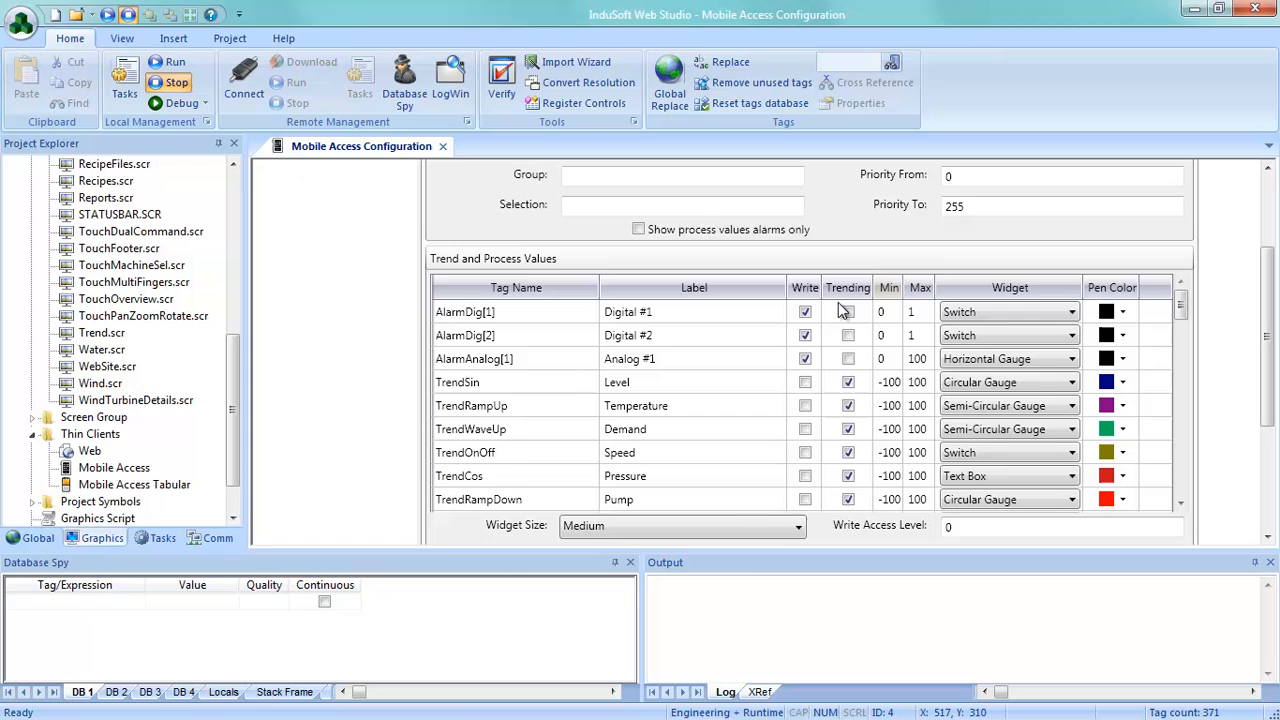
click(805, 358)
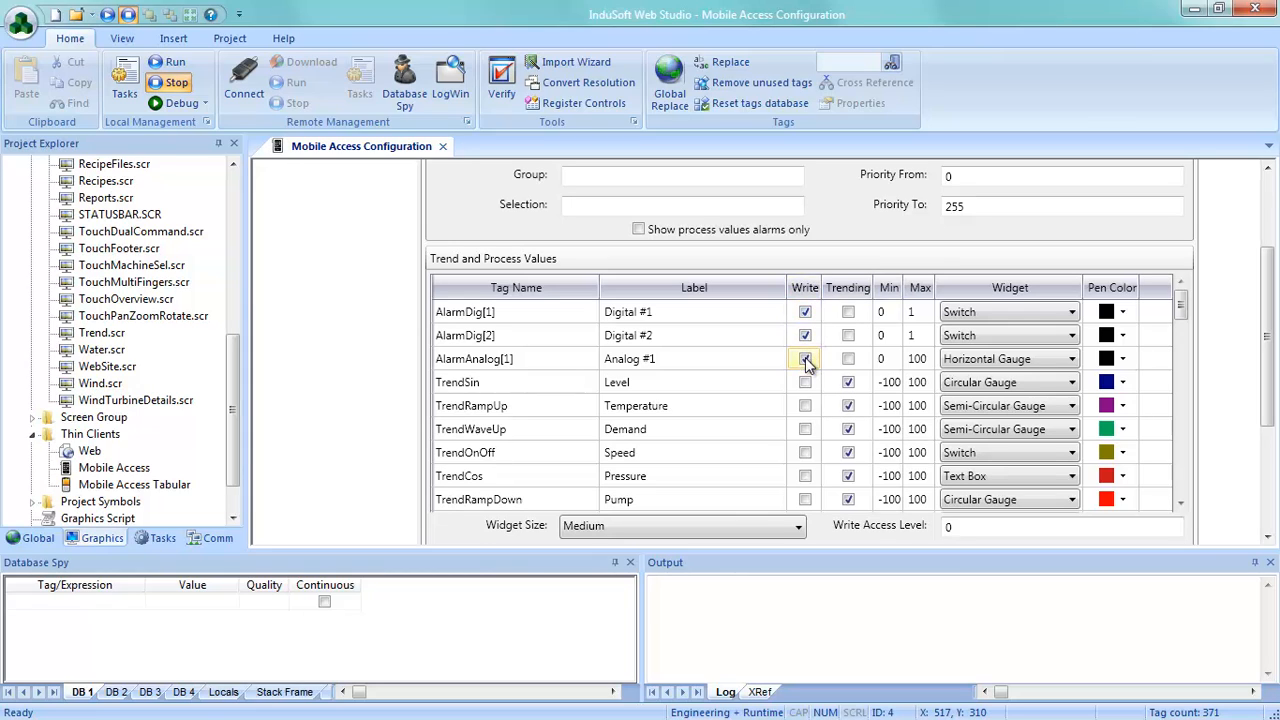
click(805, 358)
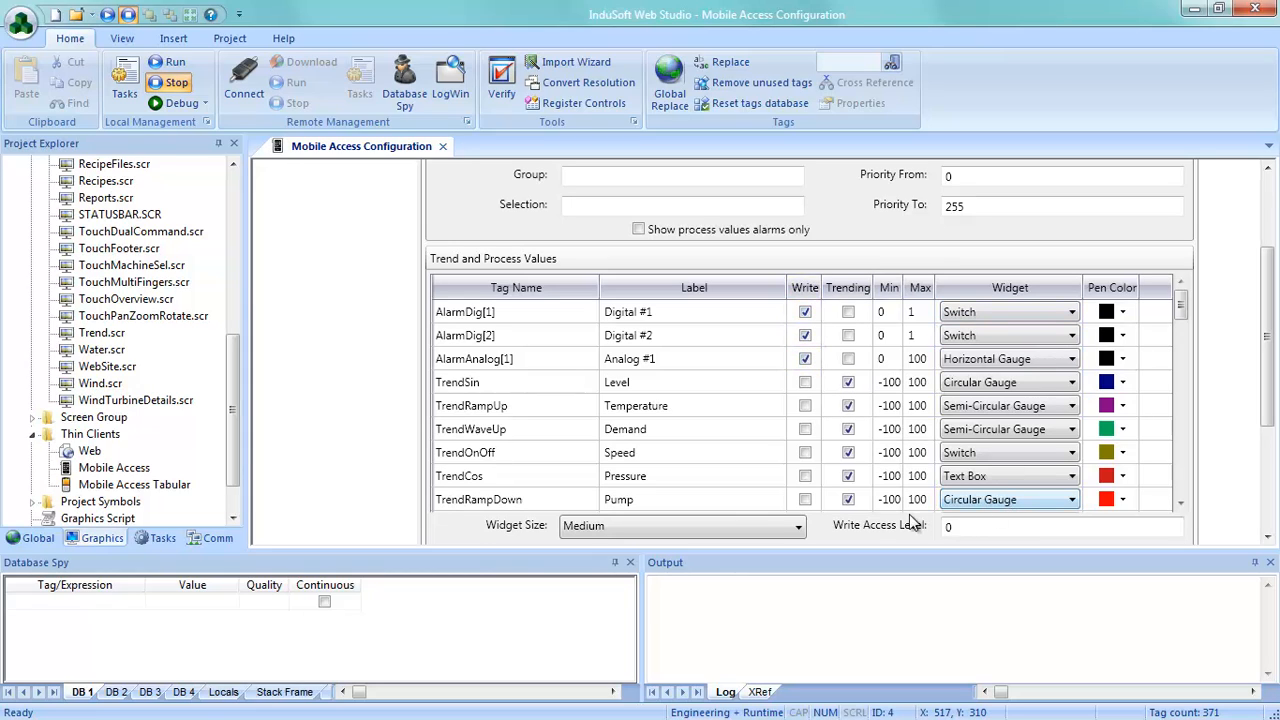
scroll(down, 3)
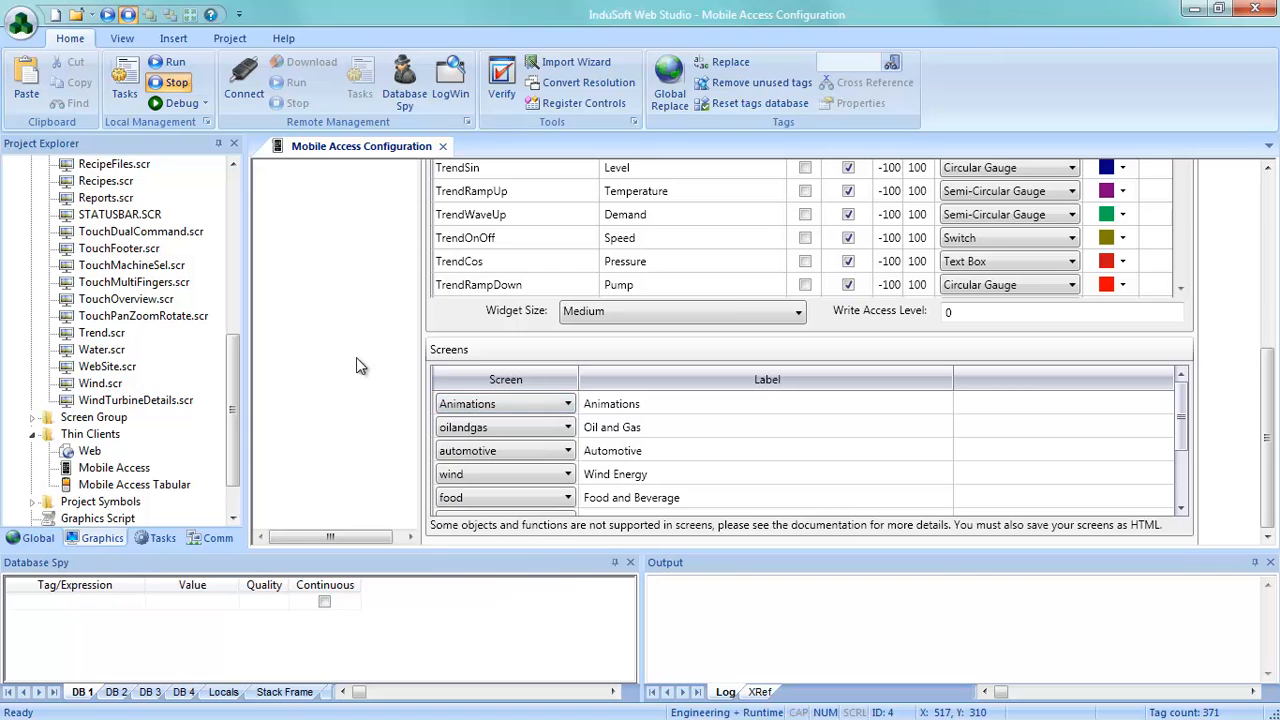
mouse_move(353, 347)
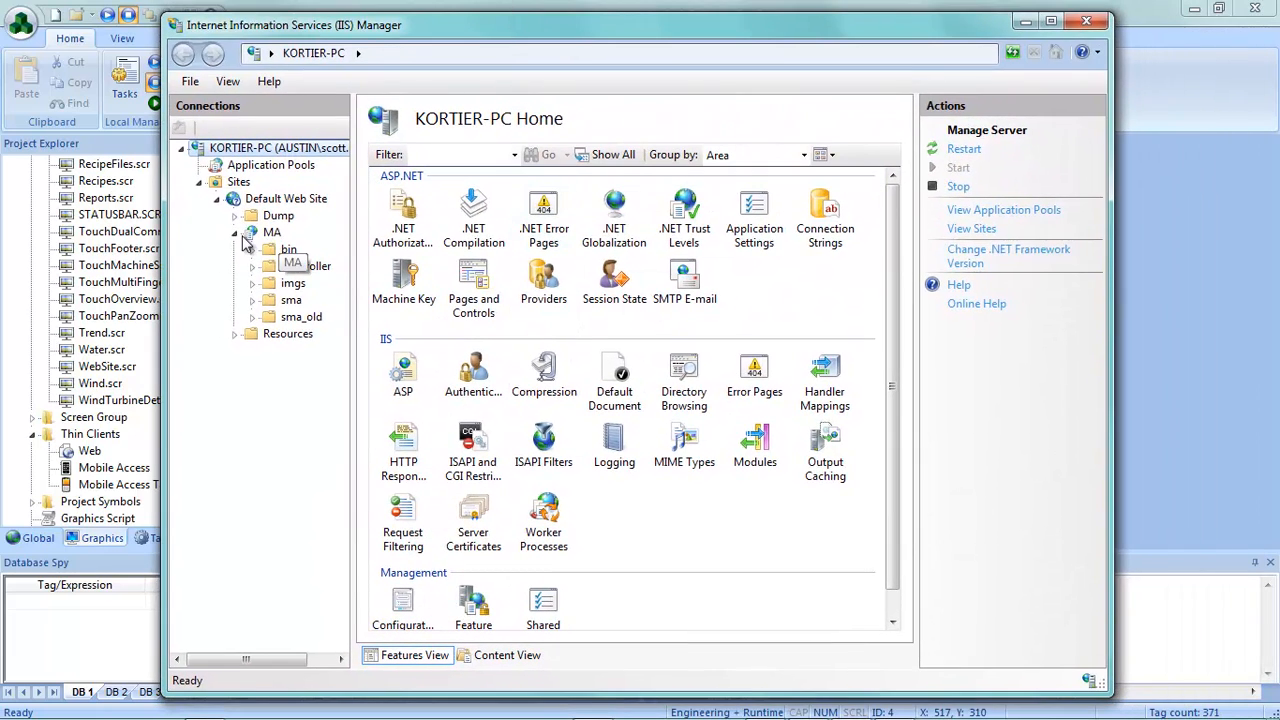
Step: Re-expand Default Web Site to show MA and Resources, then browse the MIME Types list
click(219, 198)
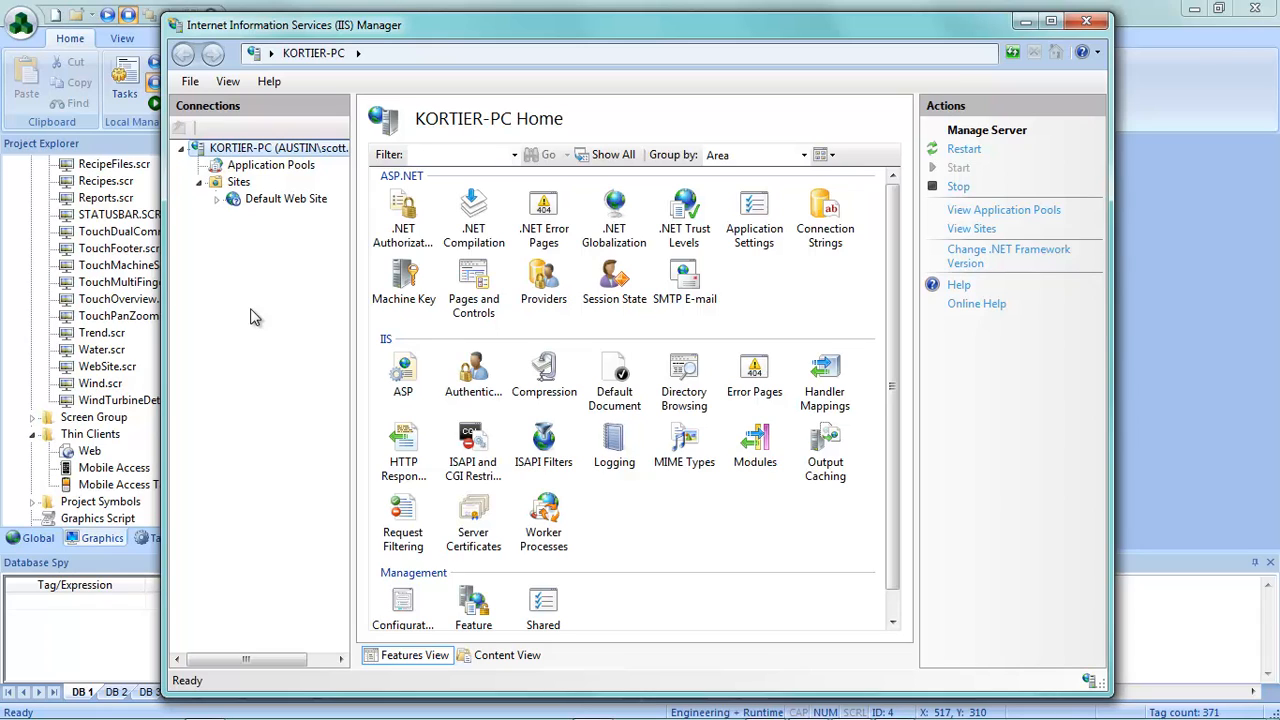
click(216, 198)
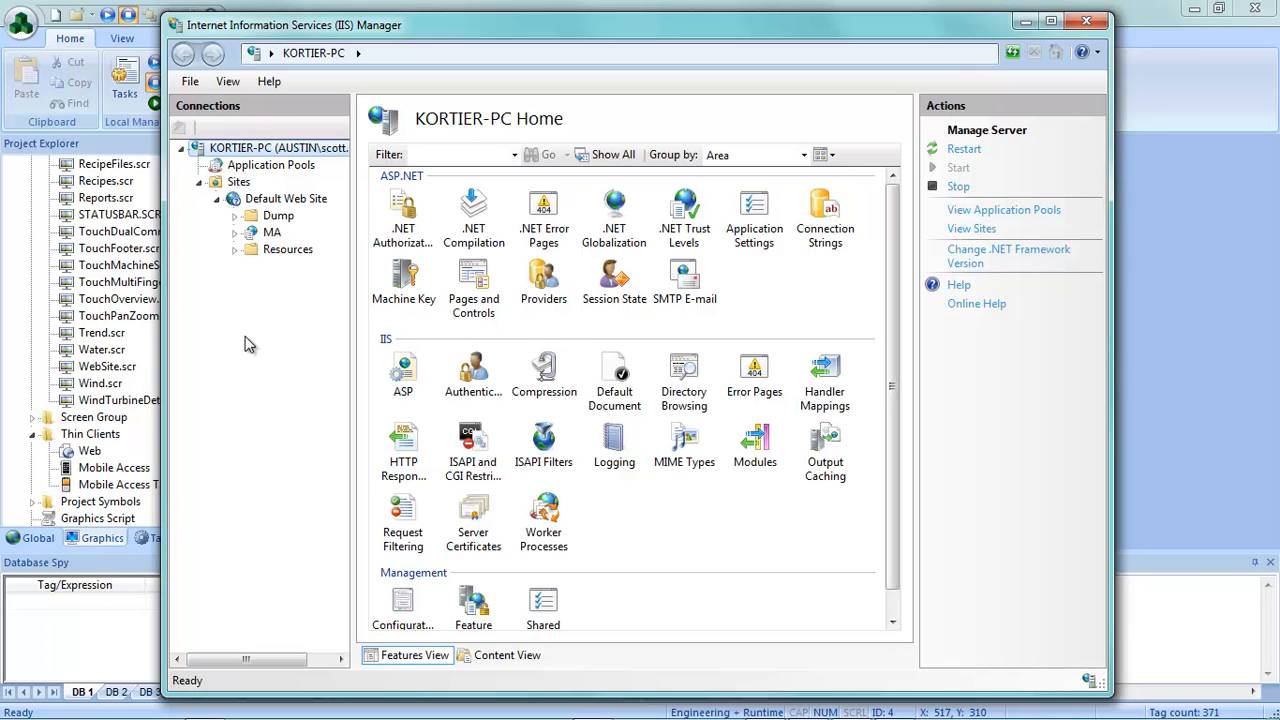
mouse_move(308, 352)
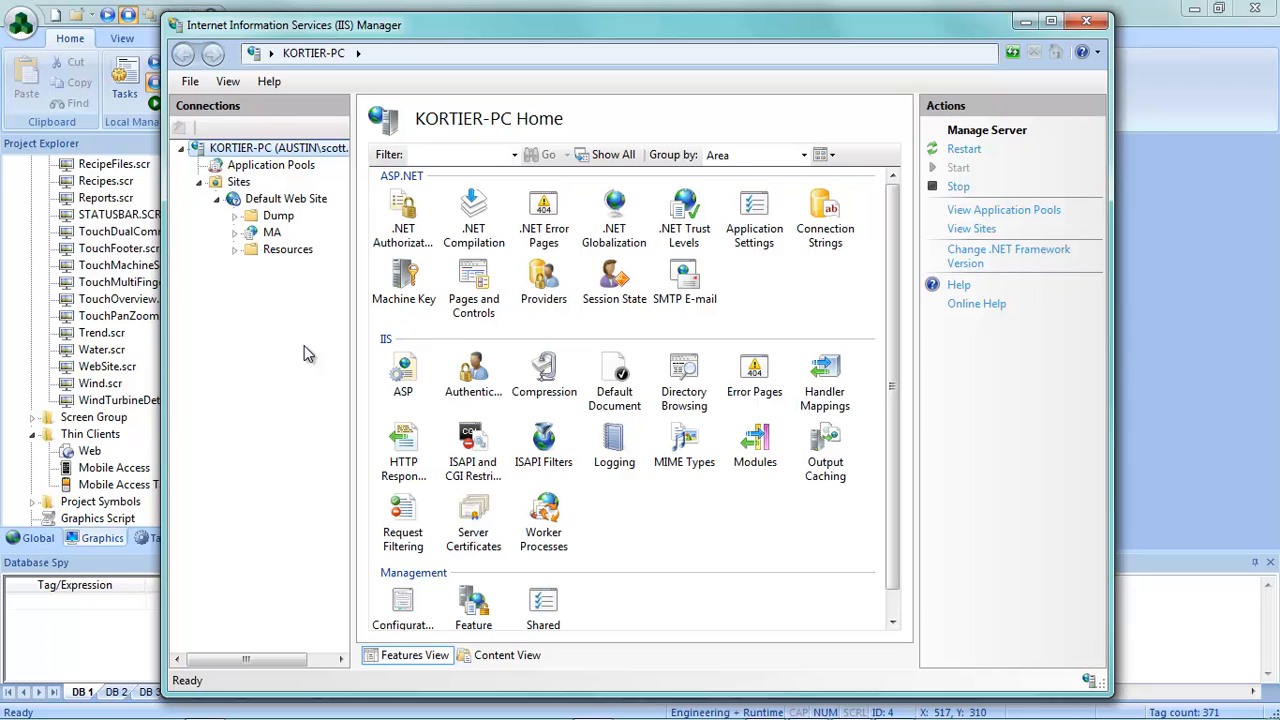
mouse_move(273, 250)
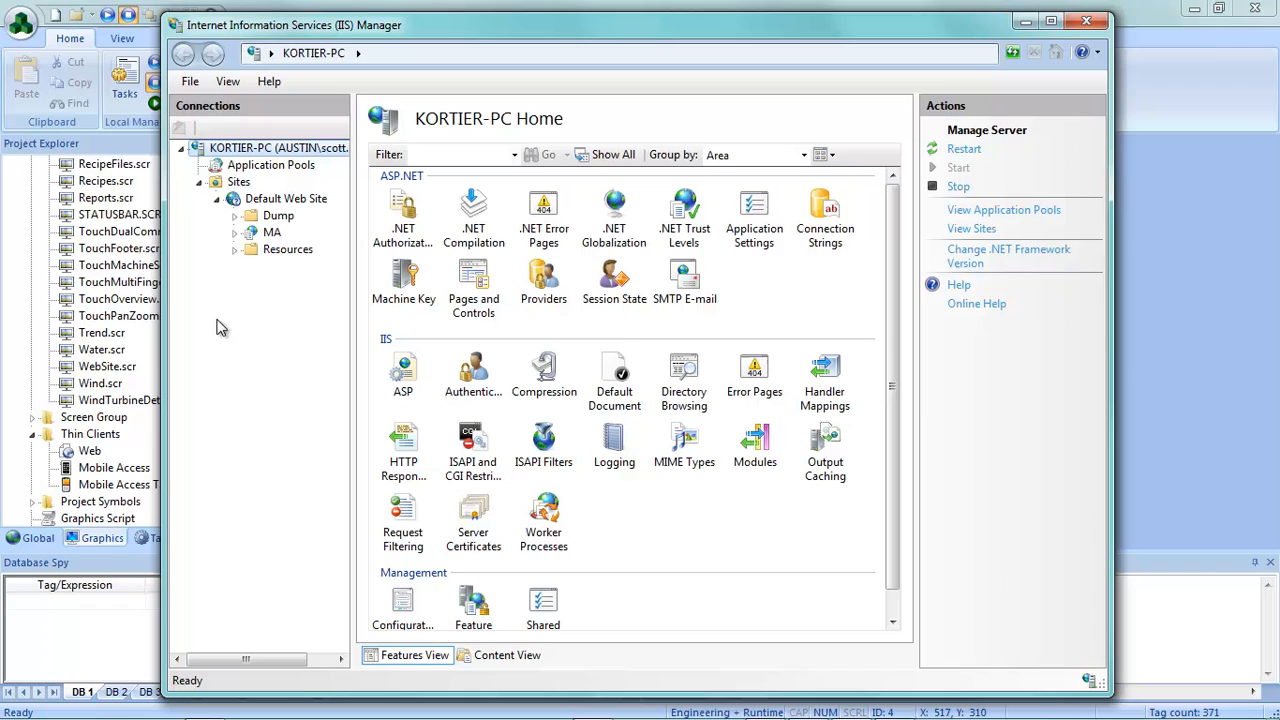
mouse_move(614, 445)
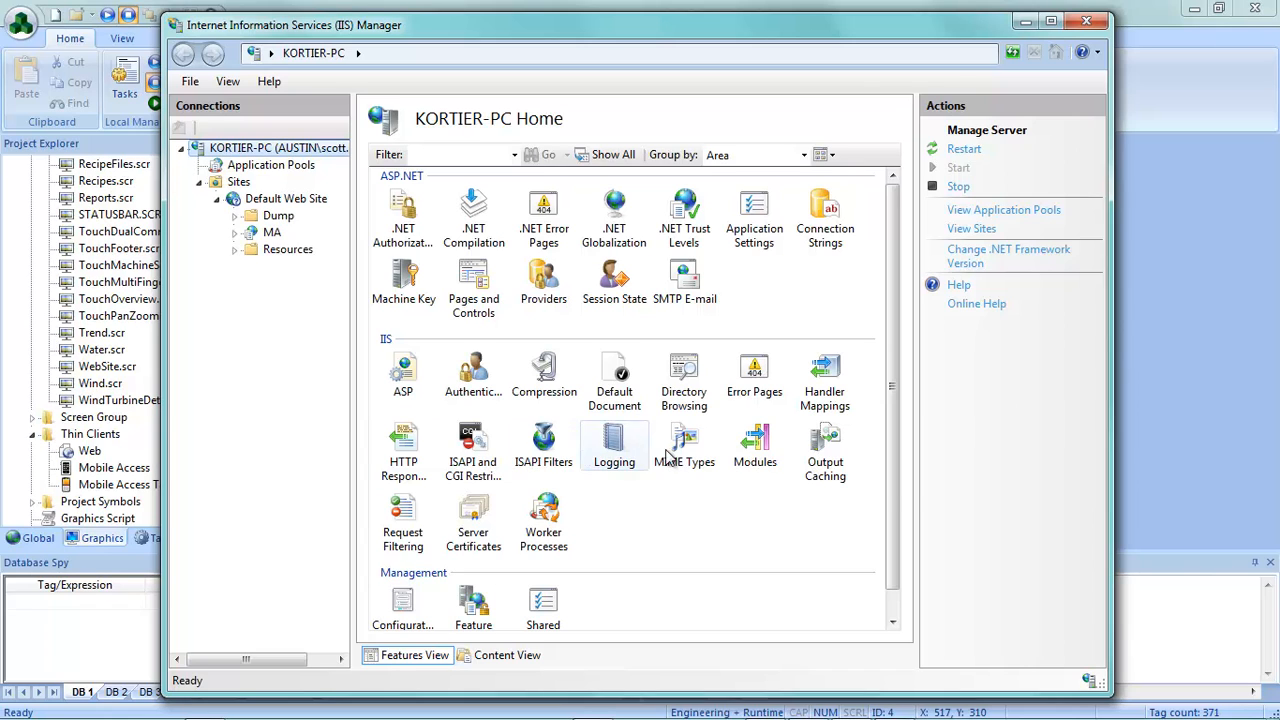
double_click(684, 445)
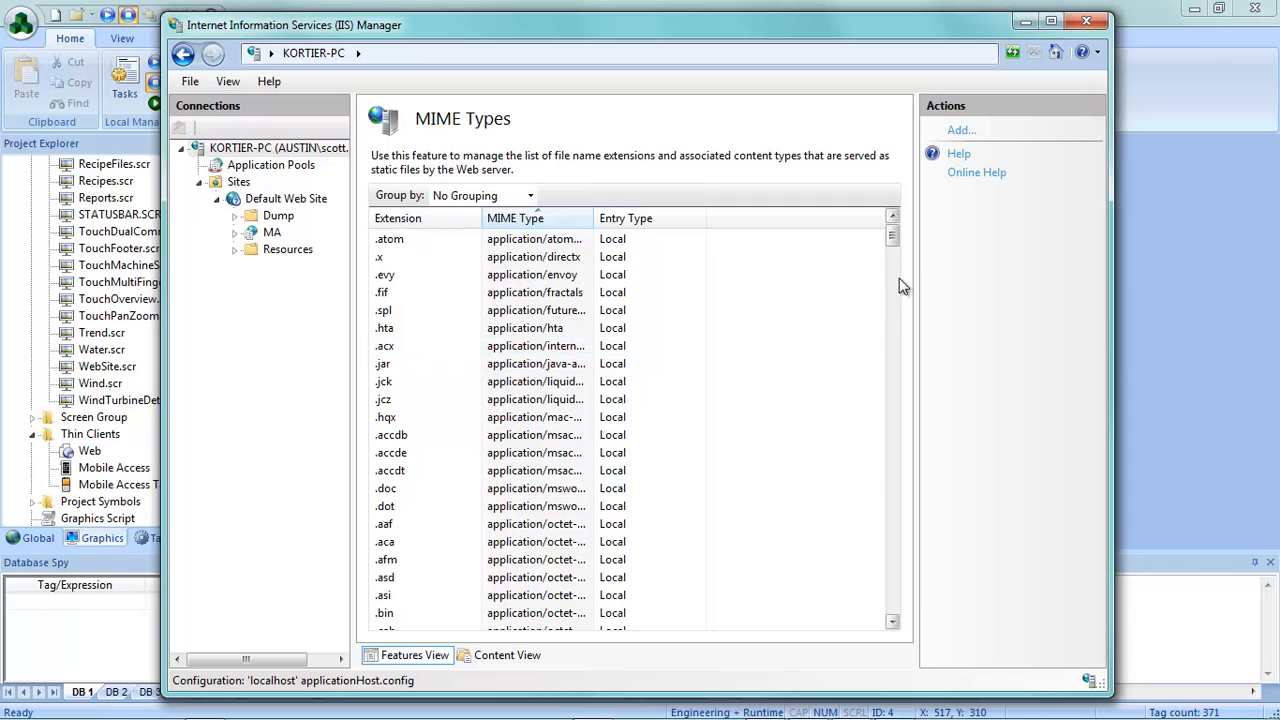
scroll(down, 3)
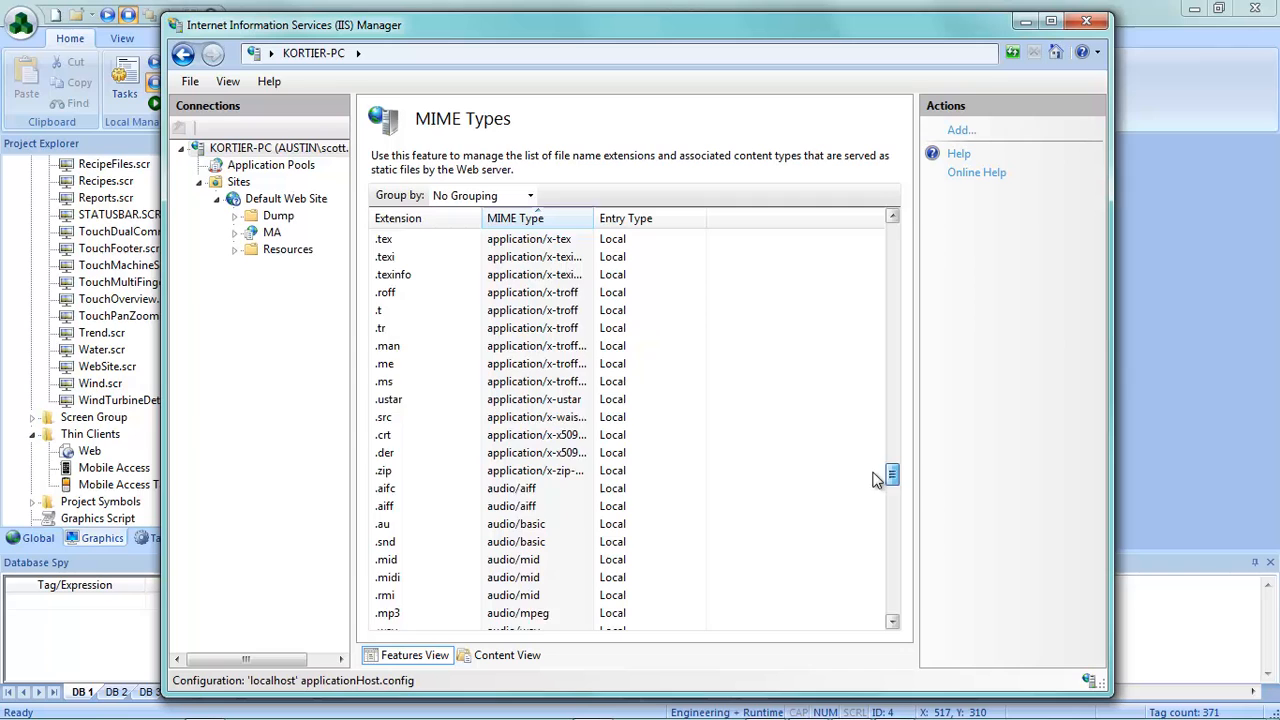
scroll(down, 3)
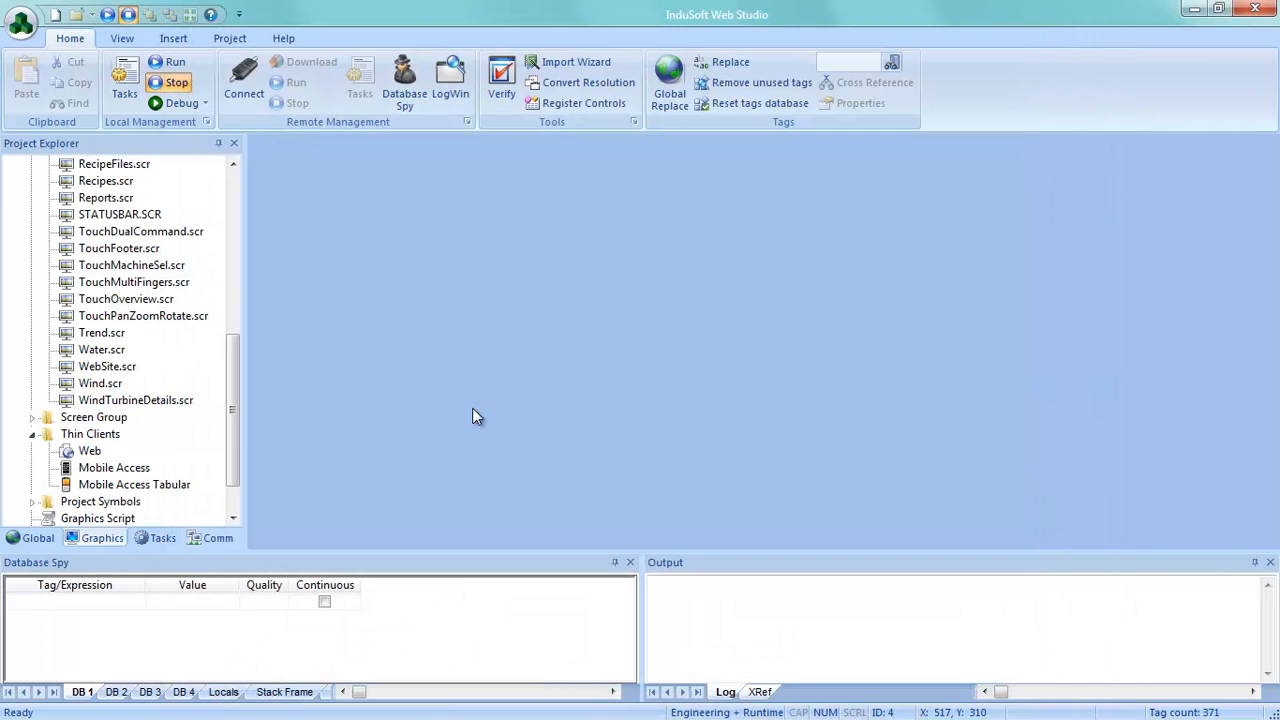
mouse_move(446, 404)
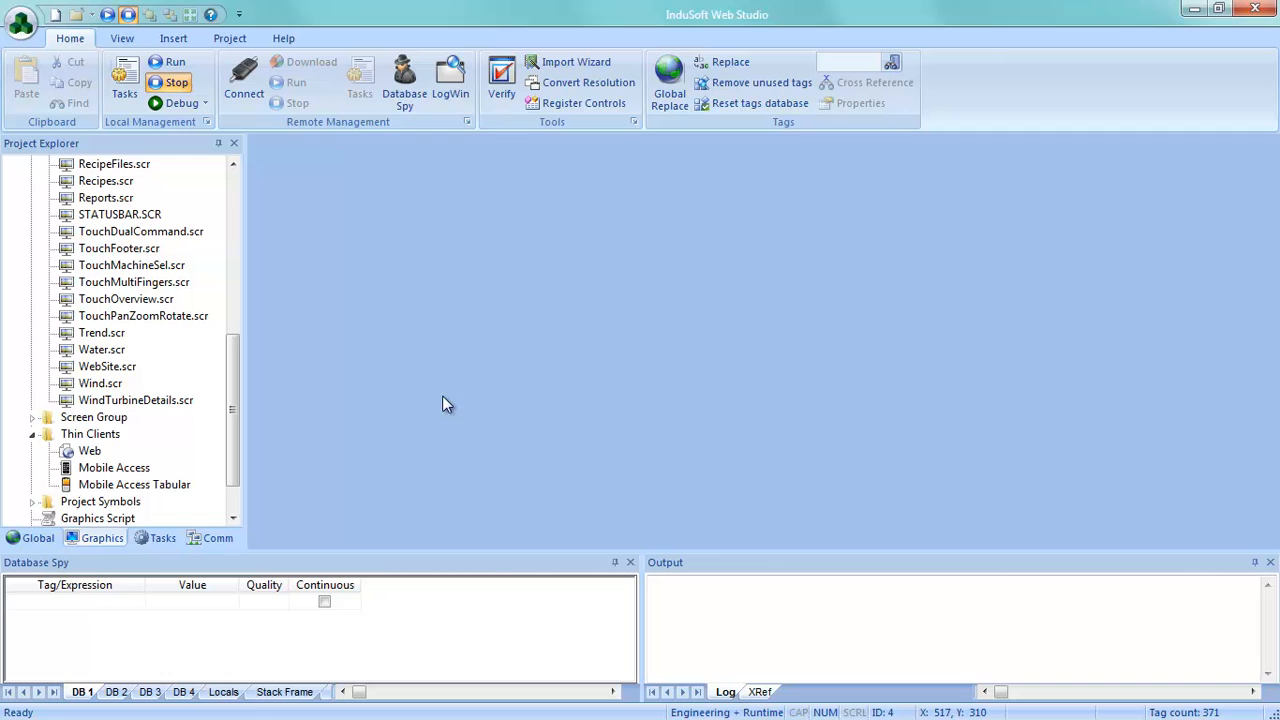